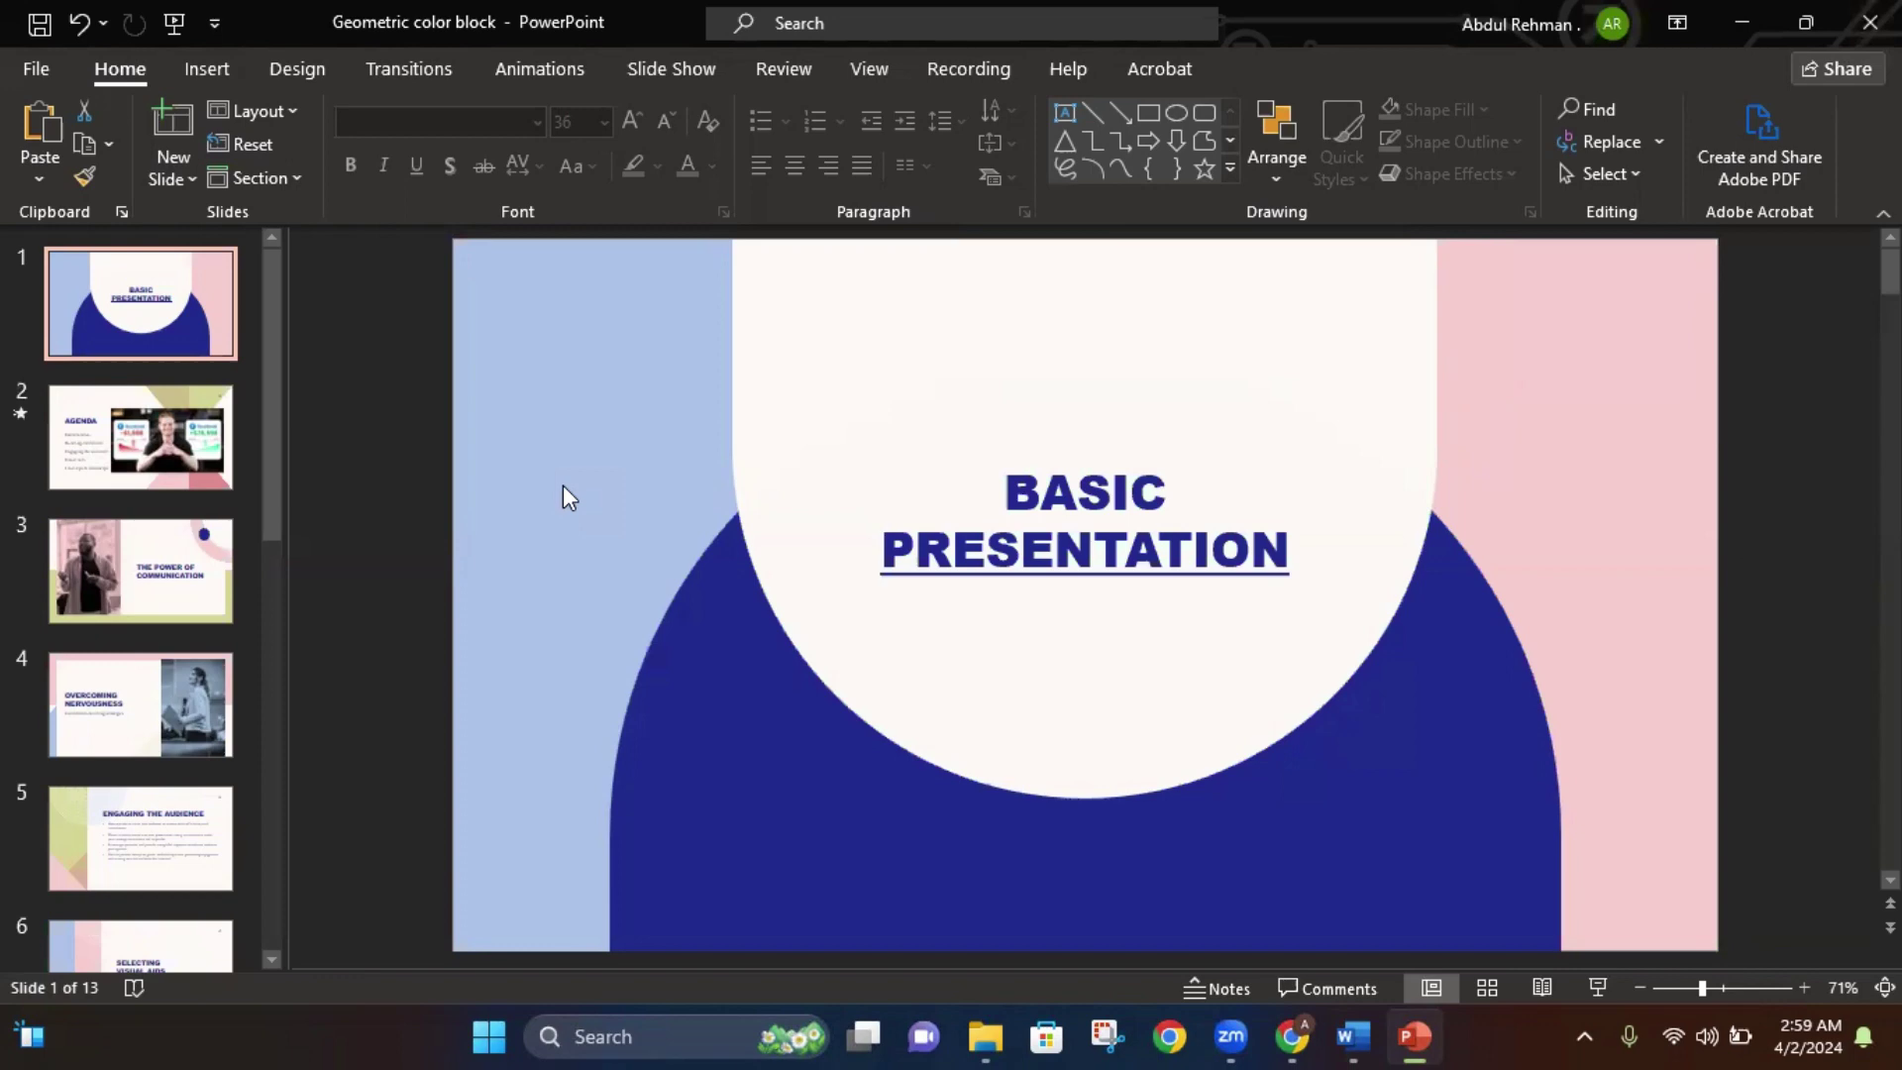
mouse_move(503, 501)
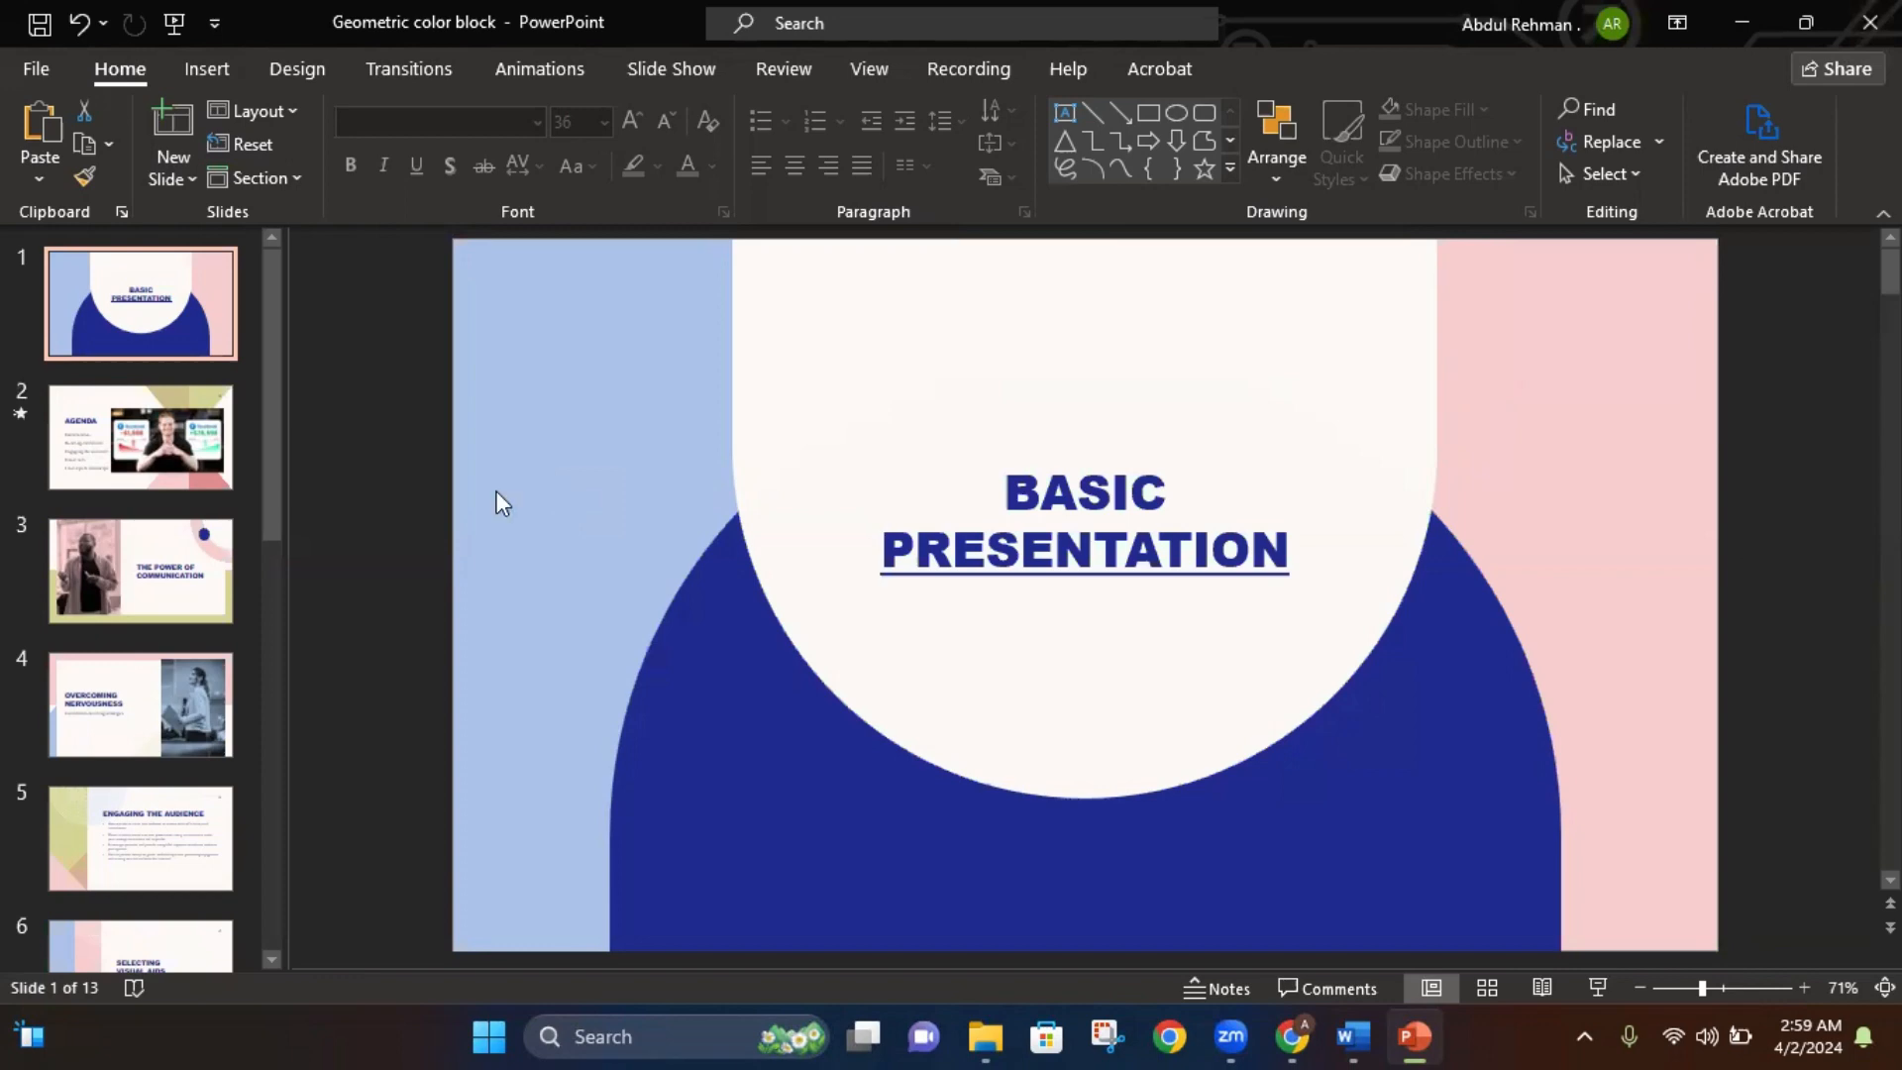
mouse_move(166, 564)
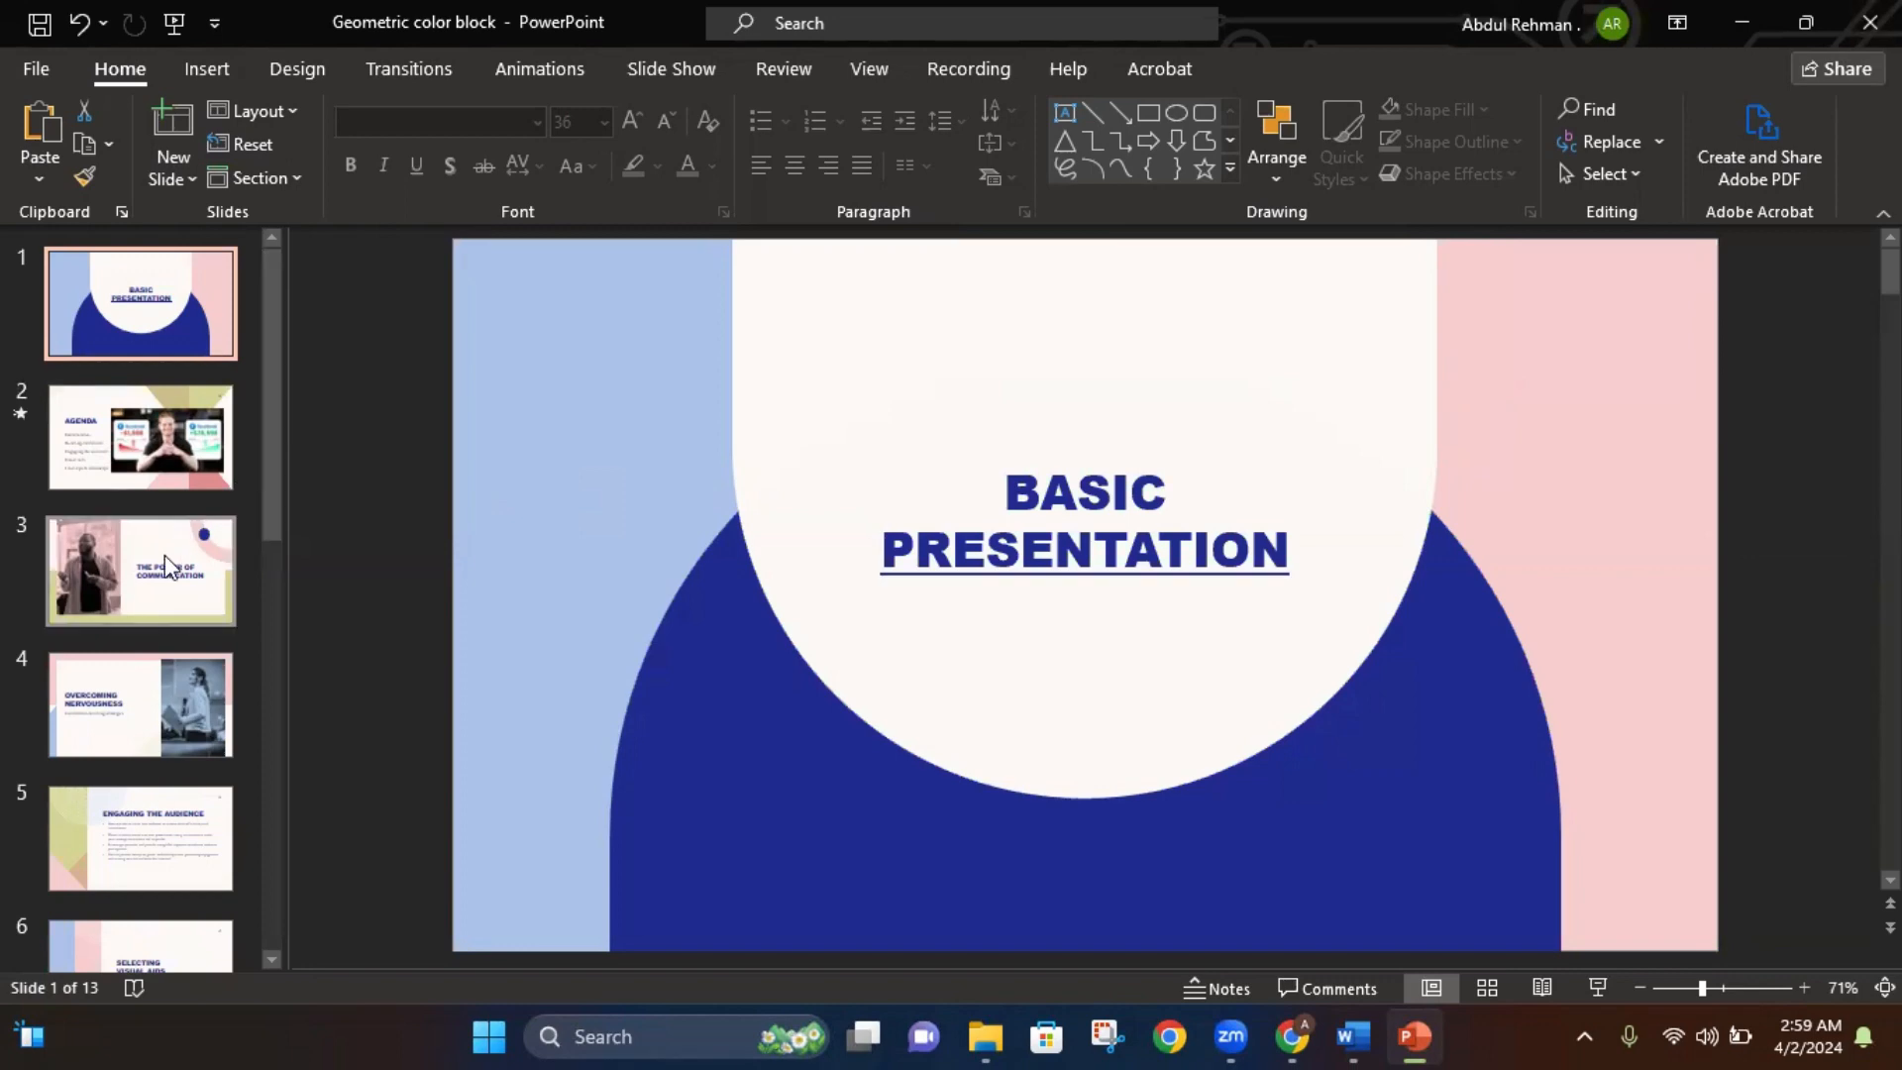
mouse_move(166, 571)
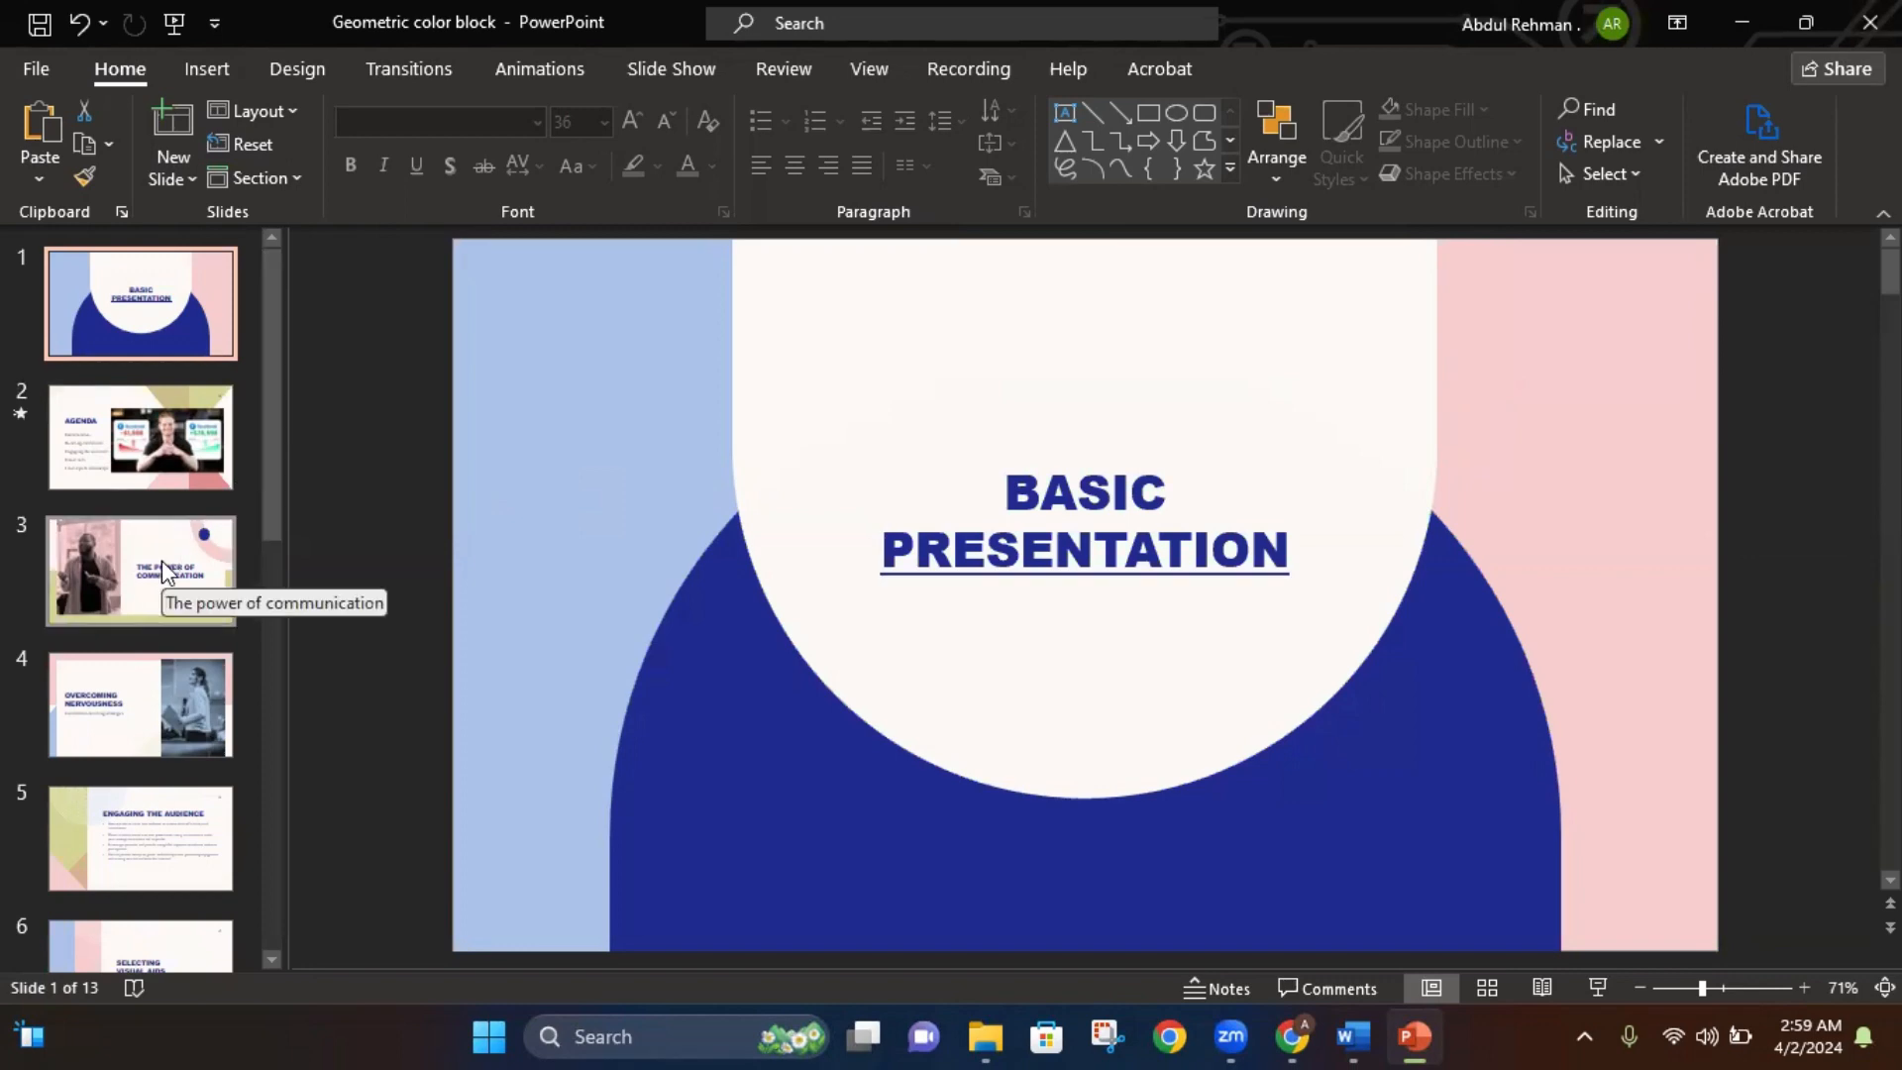
Go to slide 3, 'The Power of Communication', with the speaker photo
left_click(139, 570)
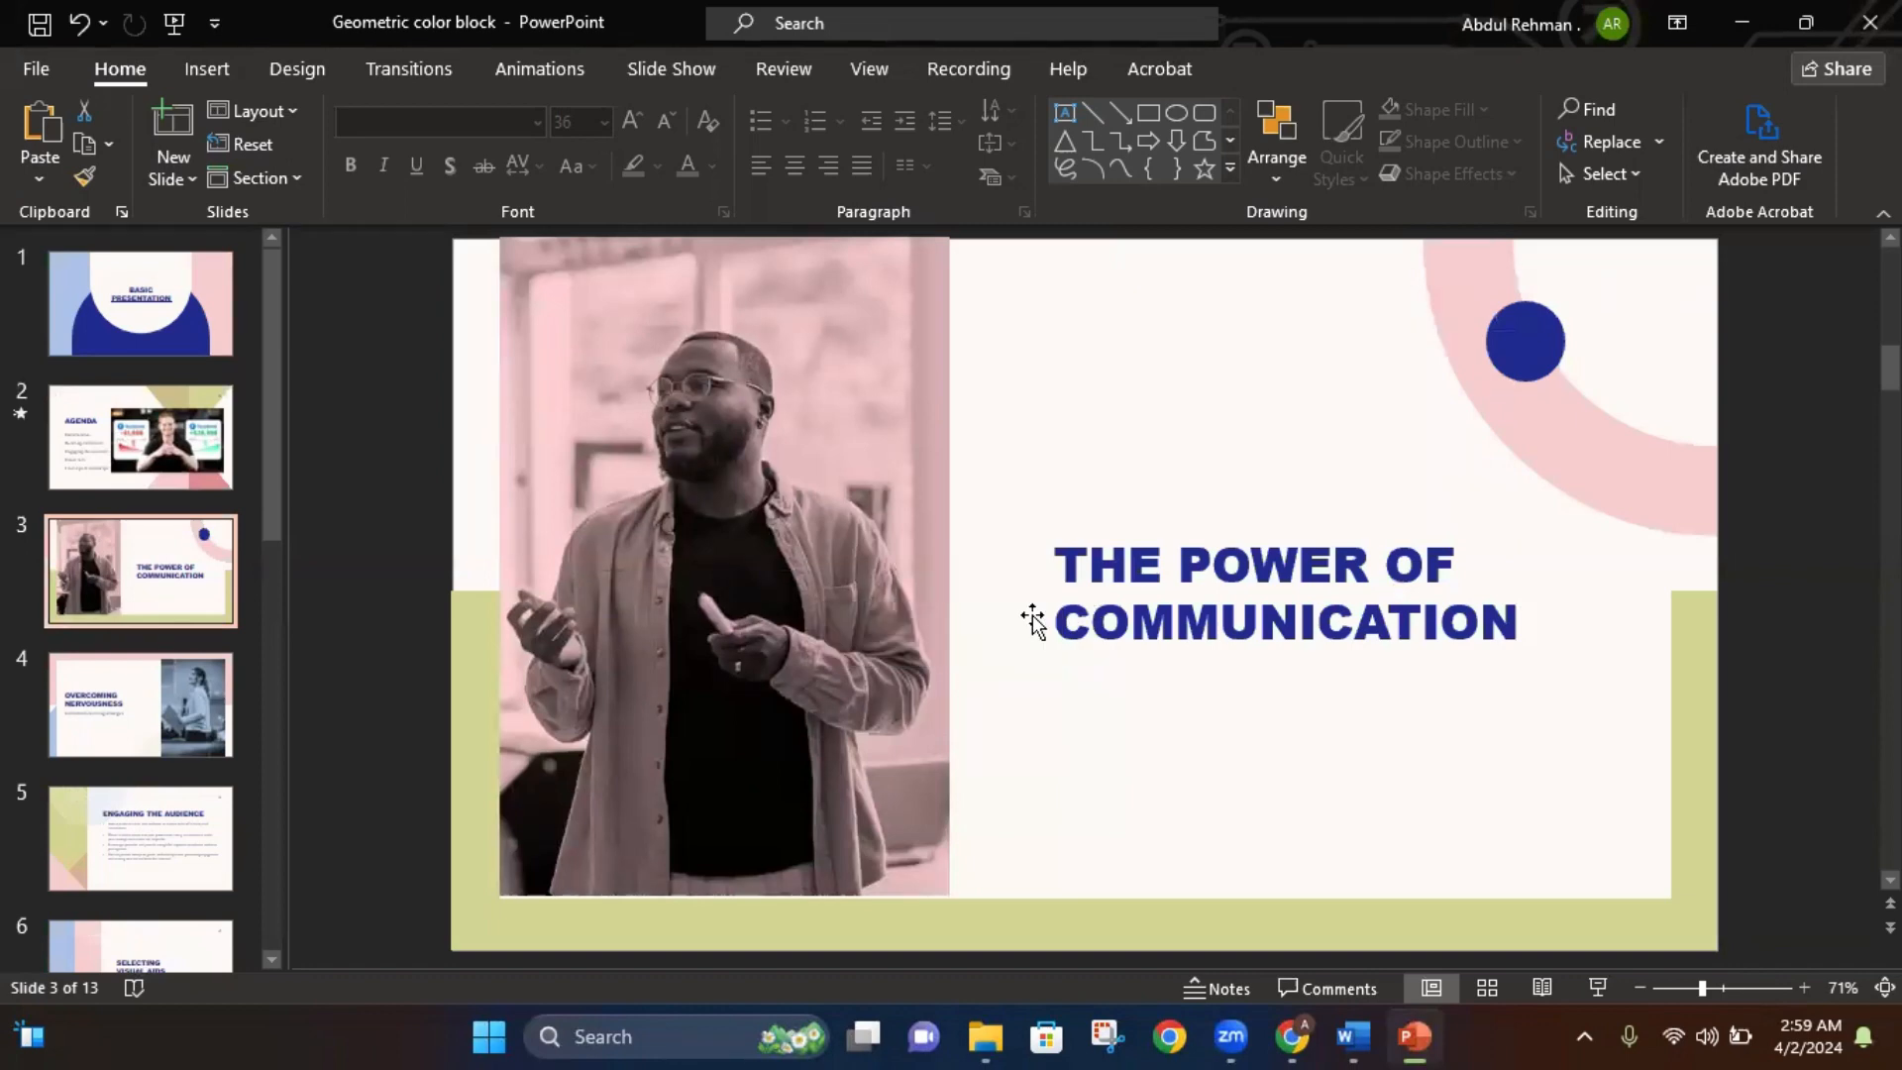
mouse_move(139, 570)
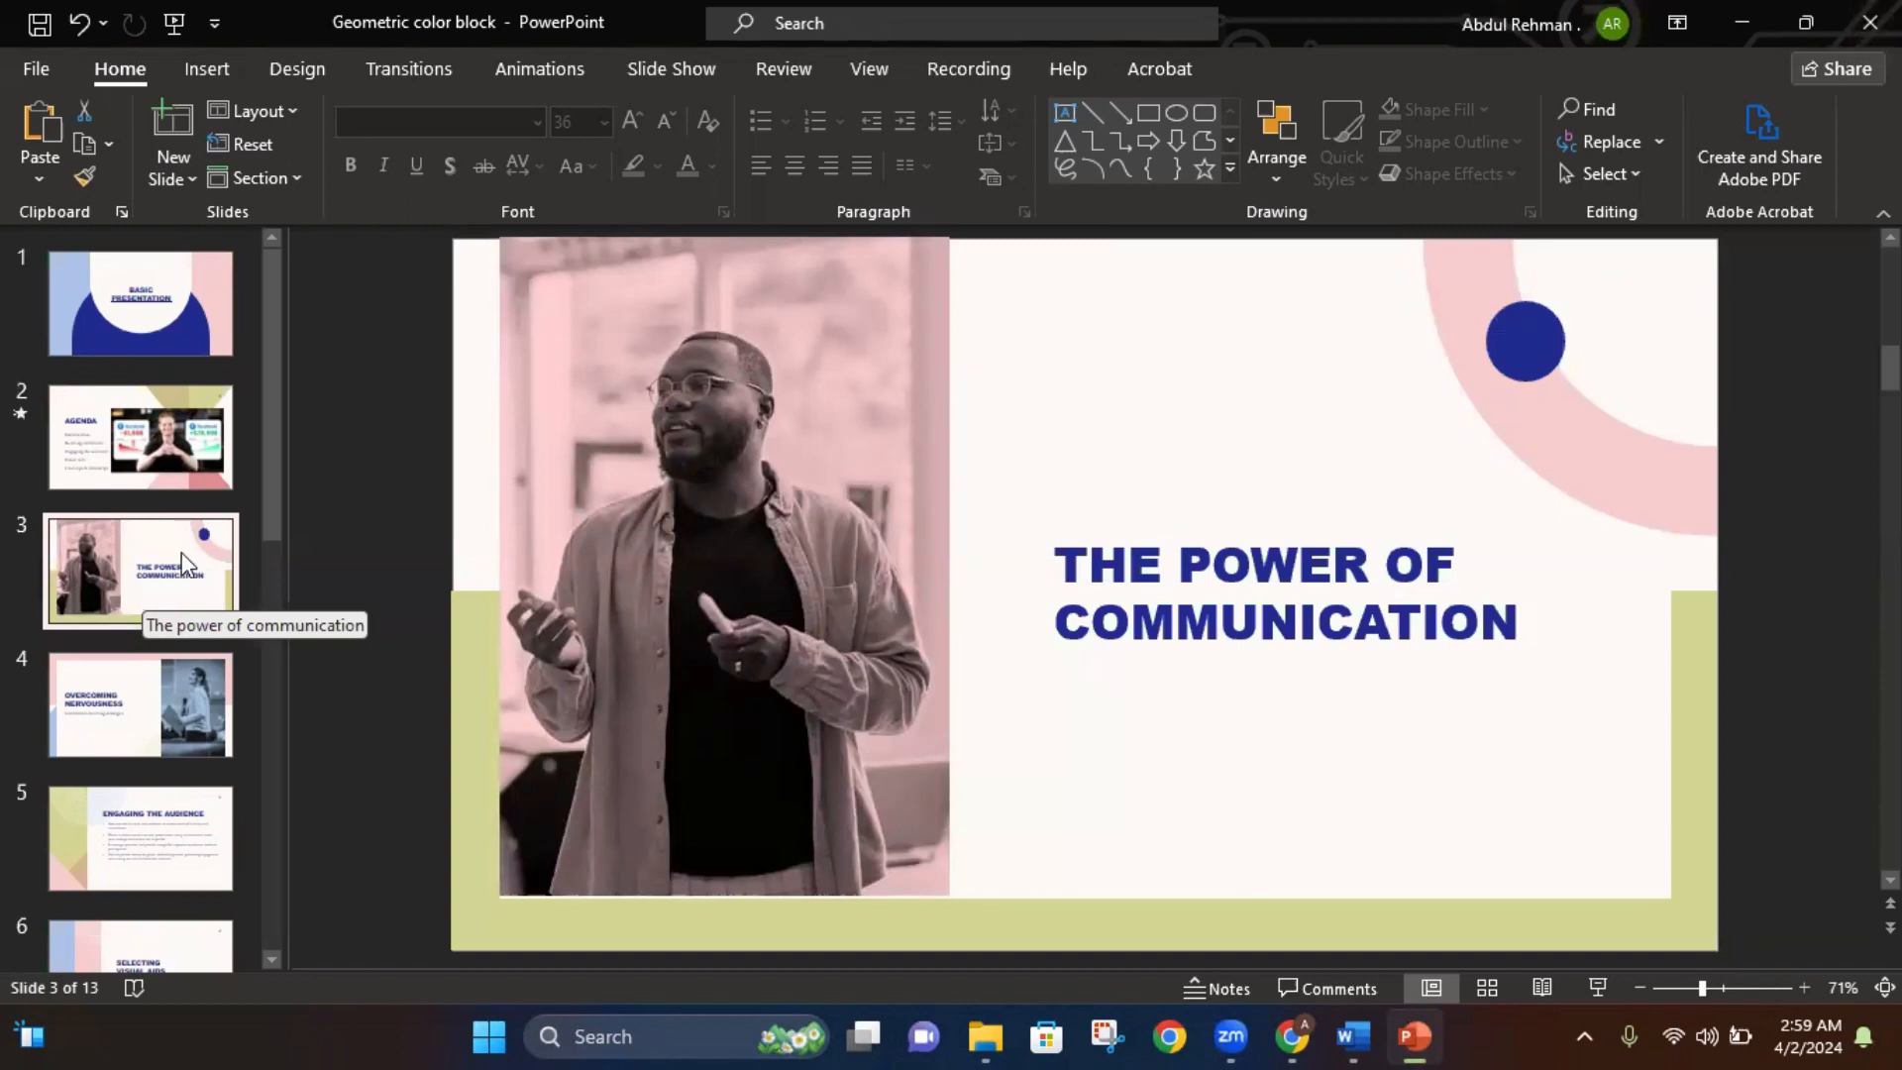
Duplicate slide 3 as slide 4 and shrink the speaker photo on slide 3 to the top-left
right_click(139, 571)
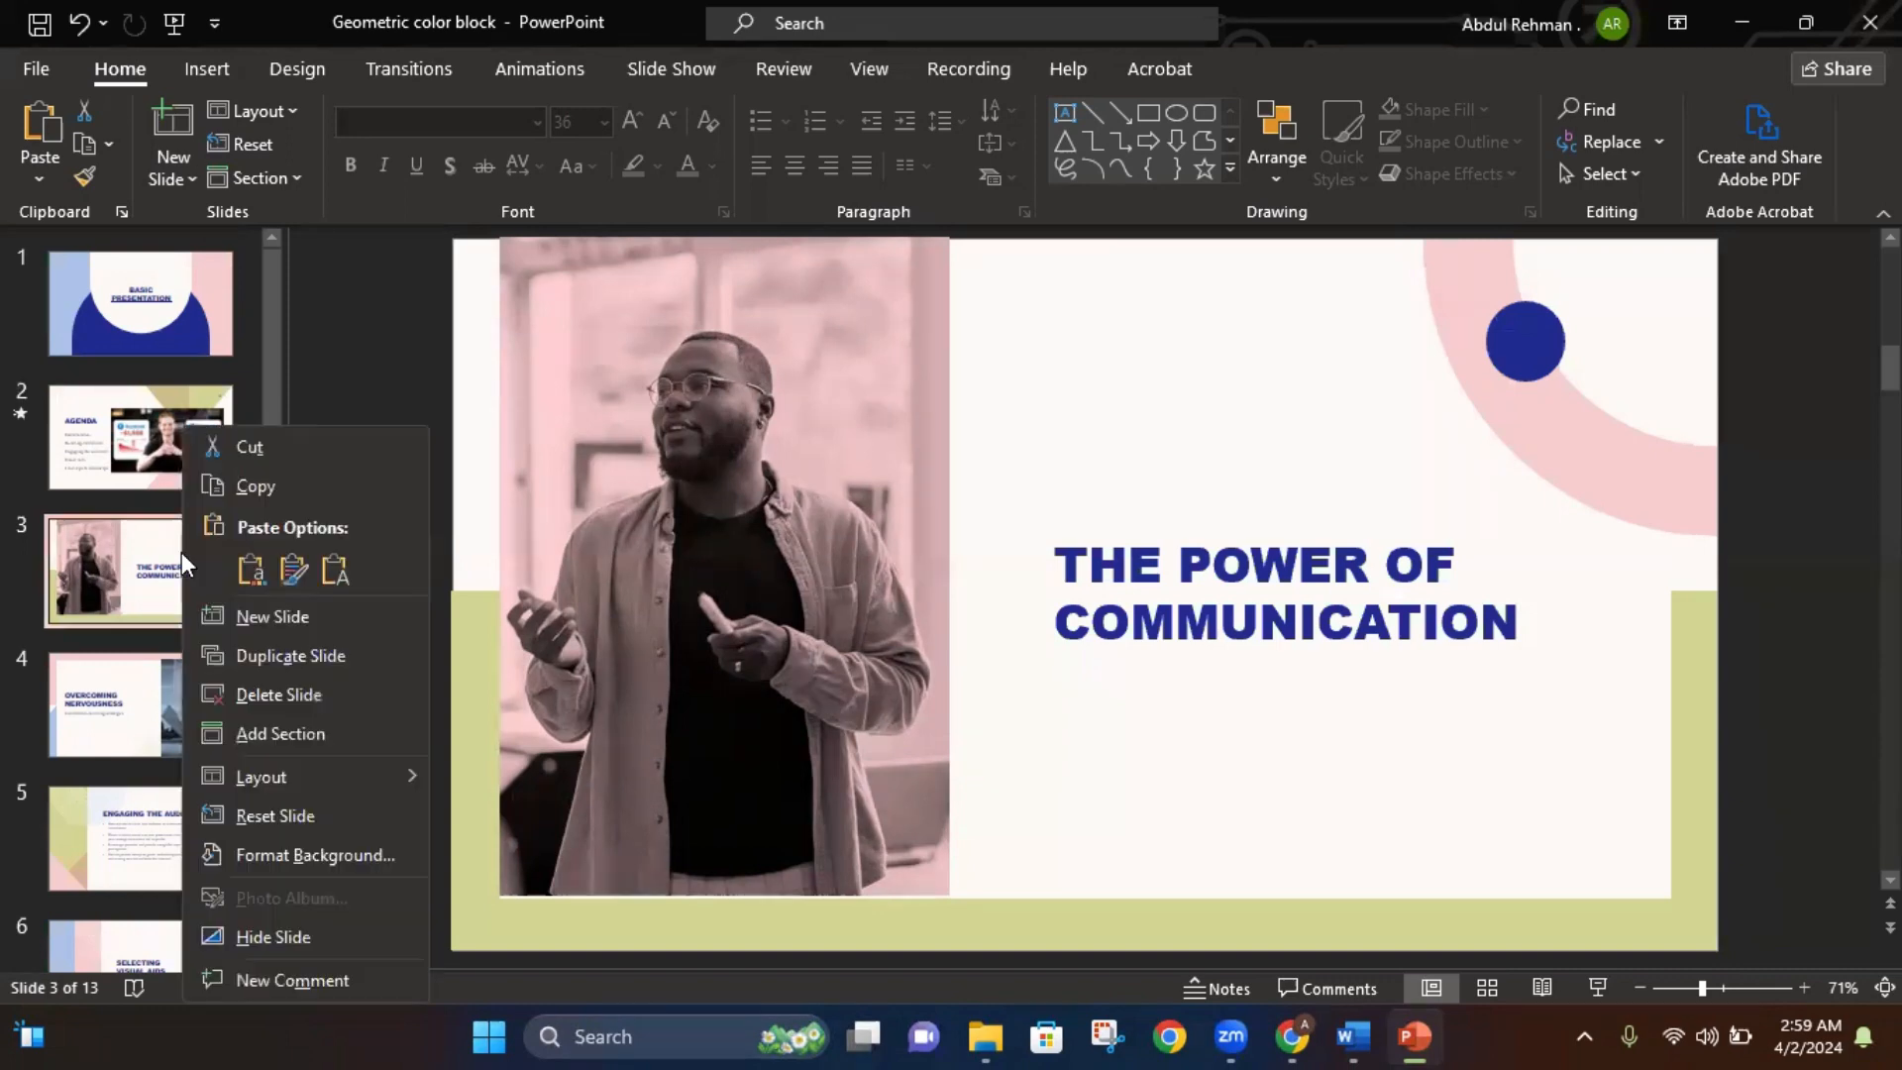
mouse_move(291, 656)
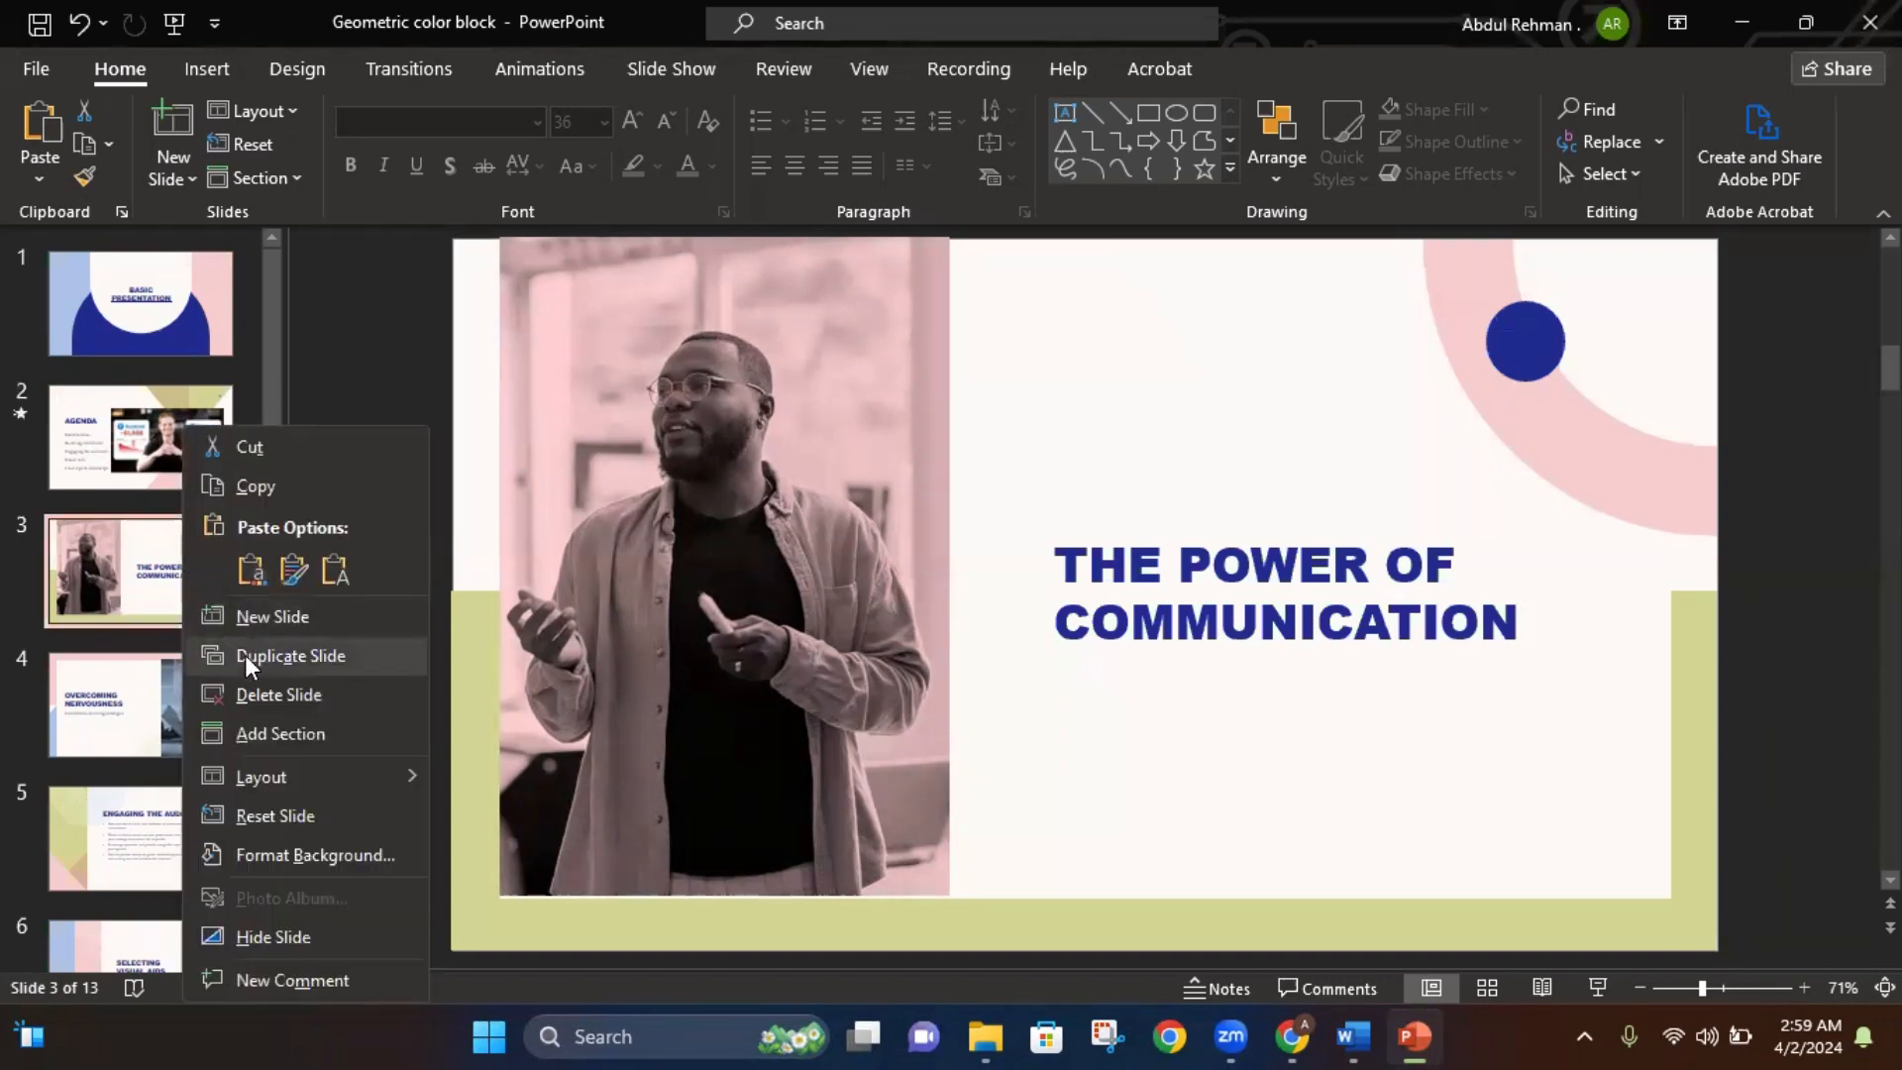
left_click(289, 656)
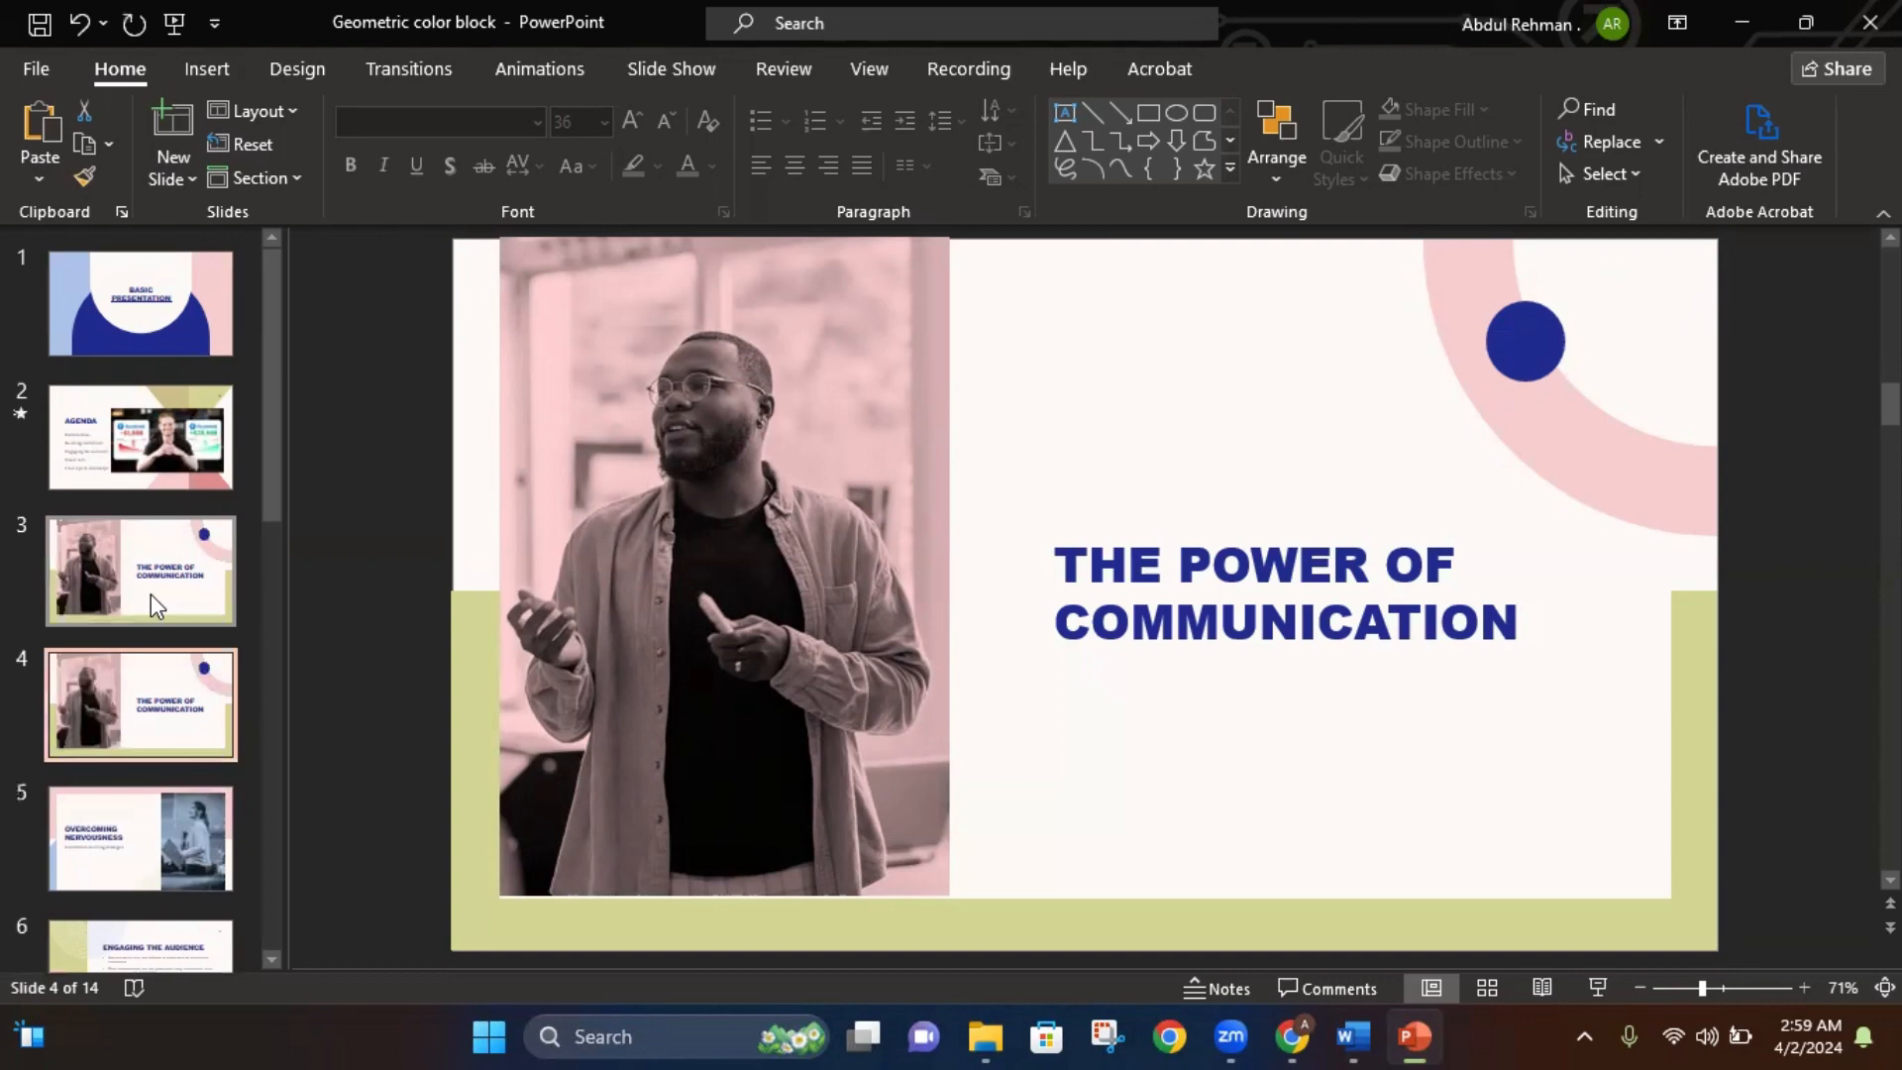
mouse_move(777, 642)
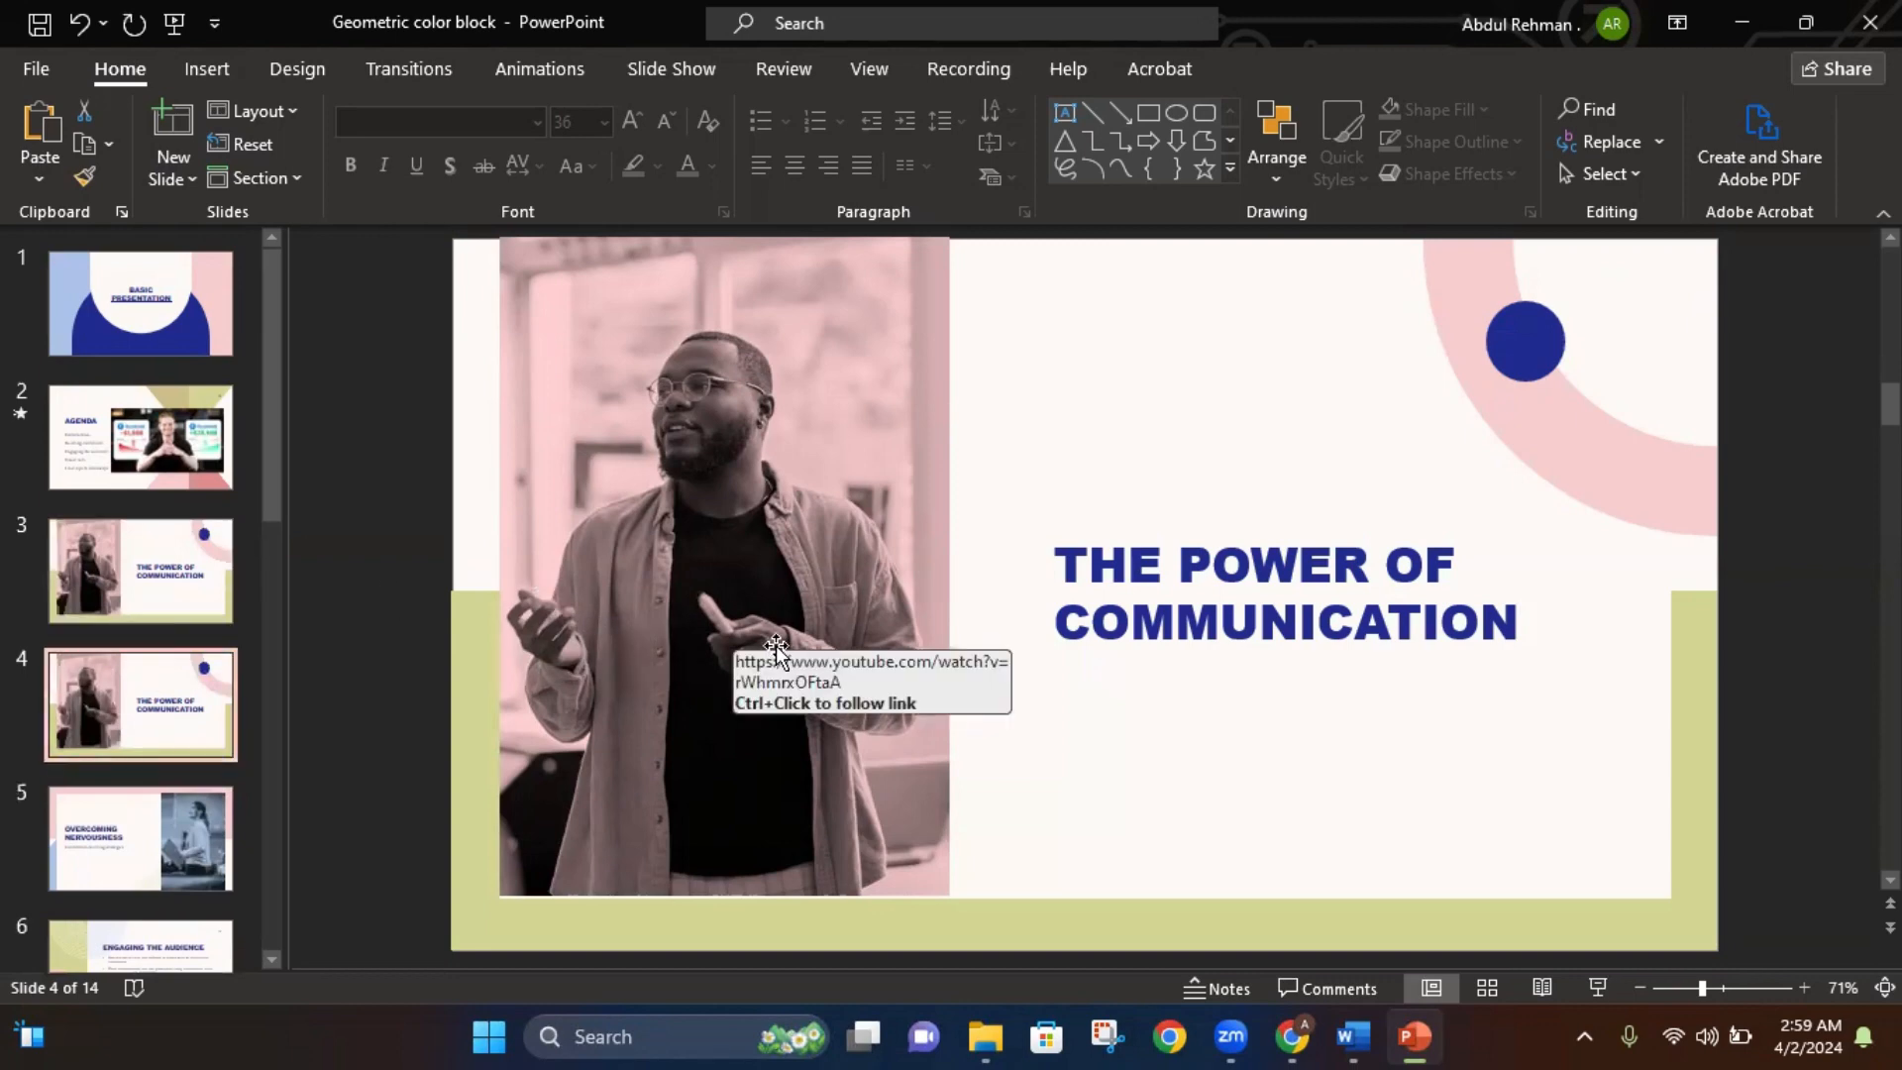
left_click(138, 571)
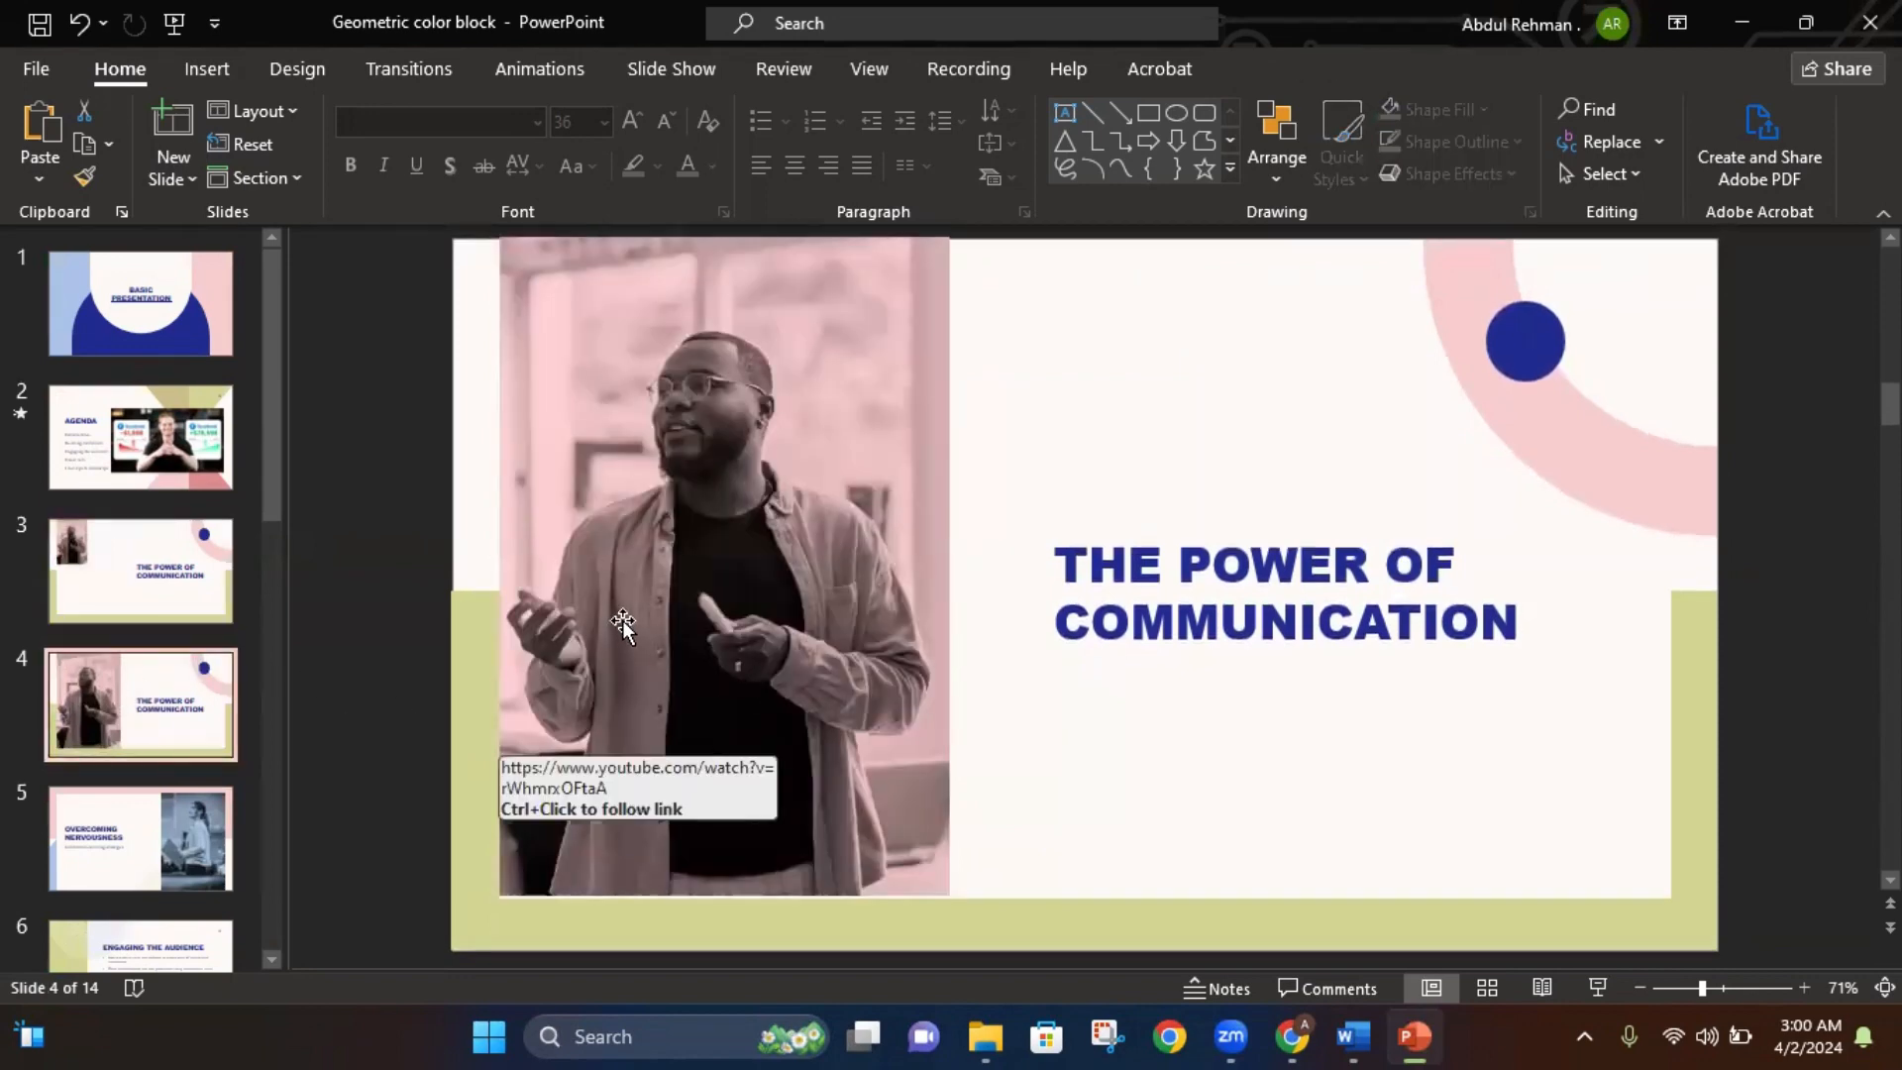
left_click(139, 571)
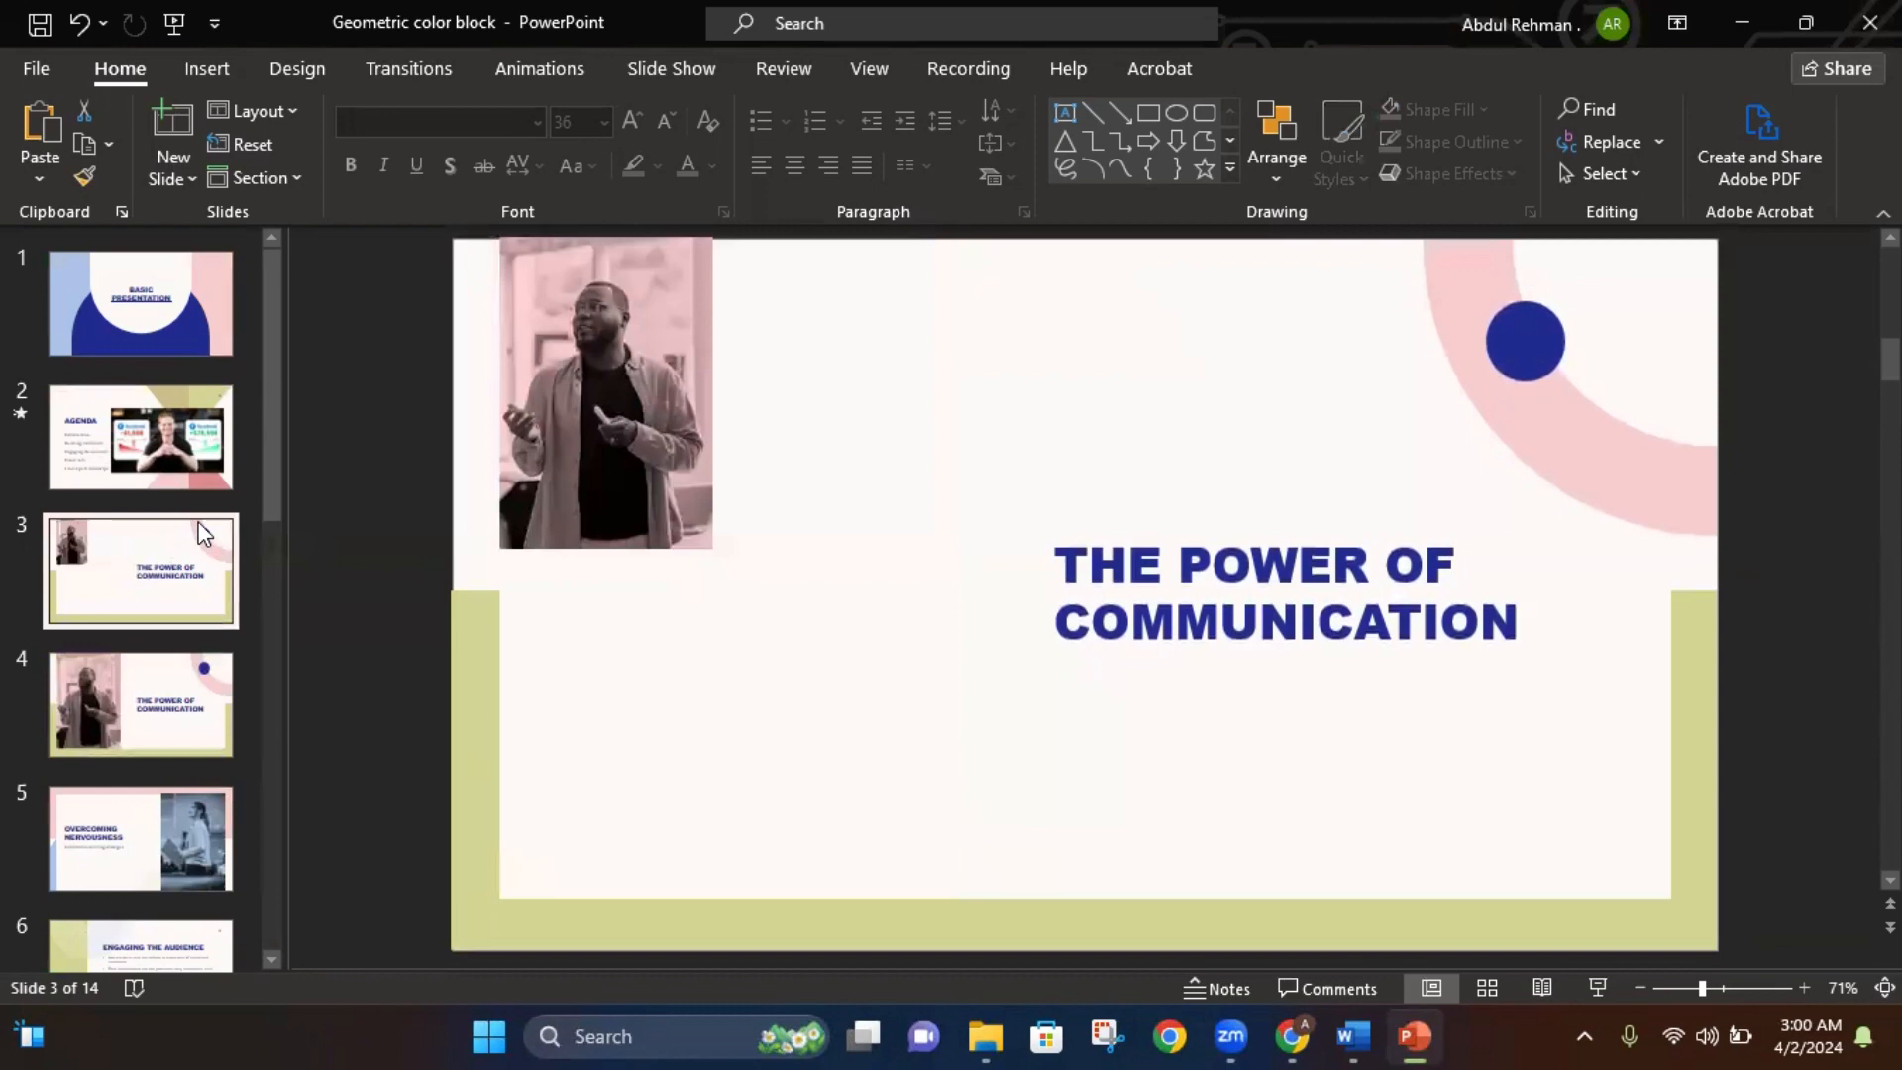
mouse_move(224, 594)
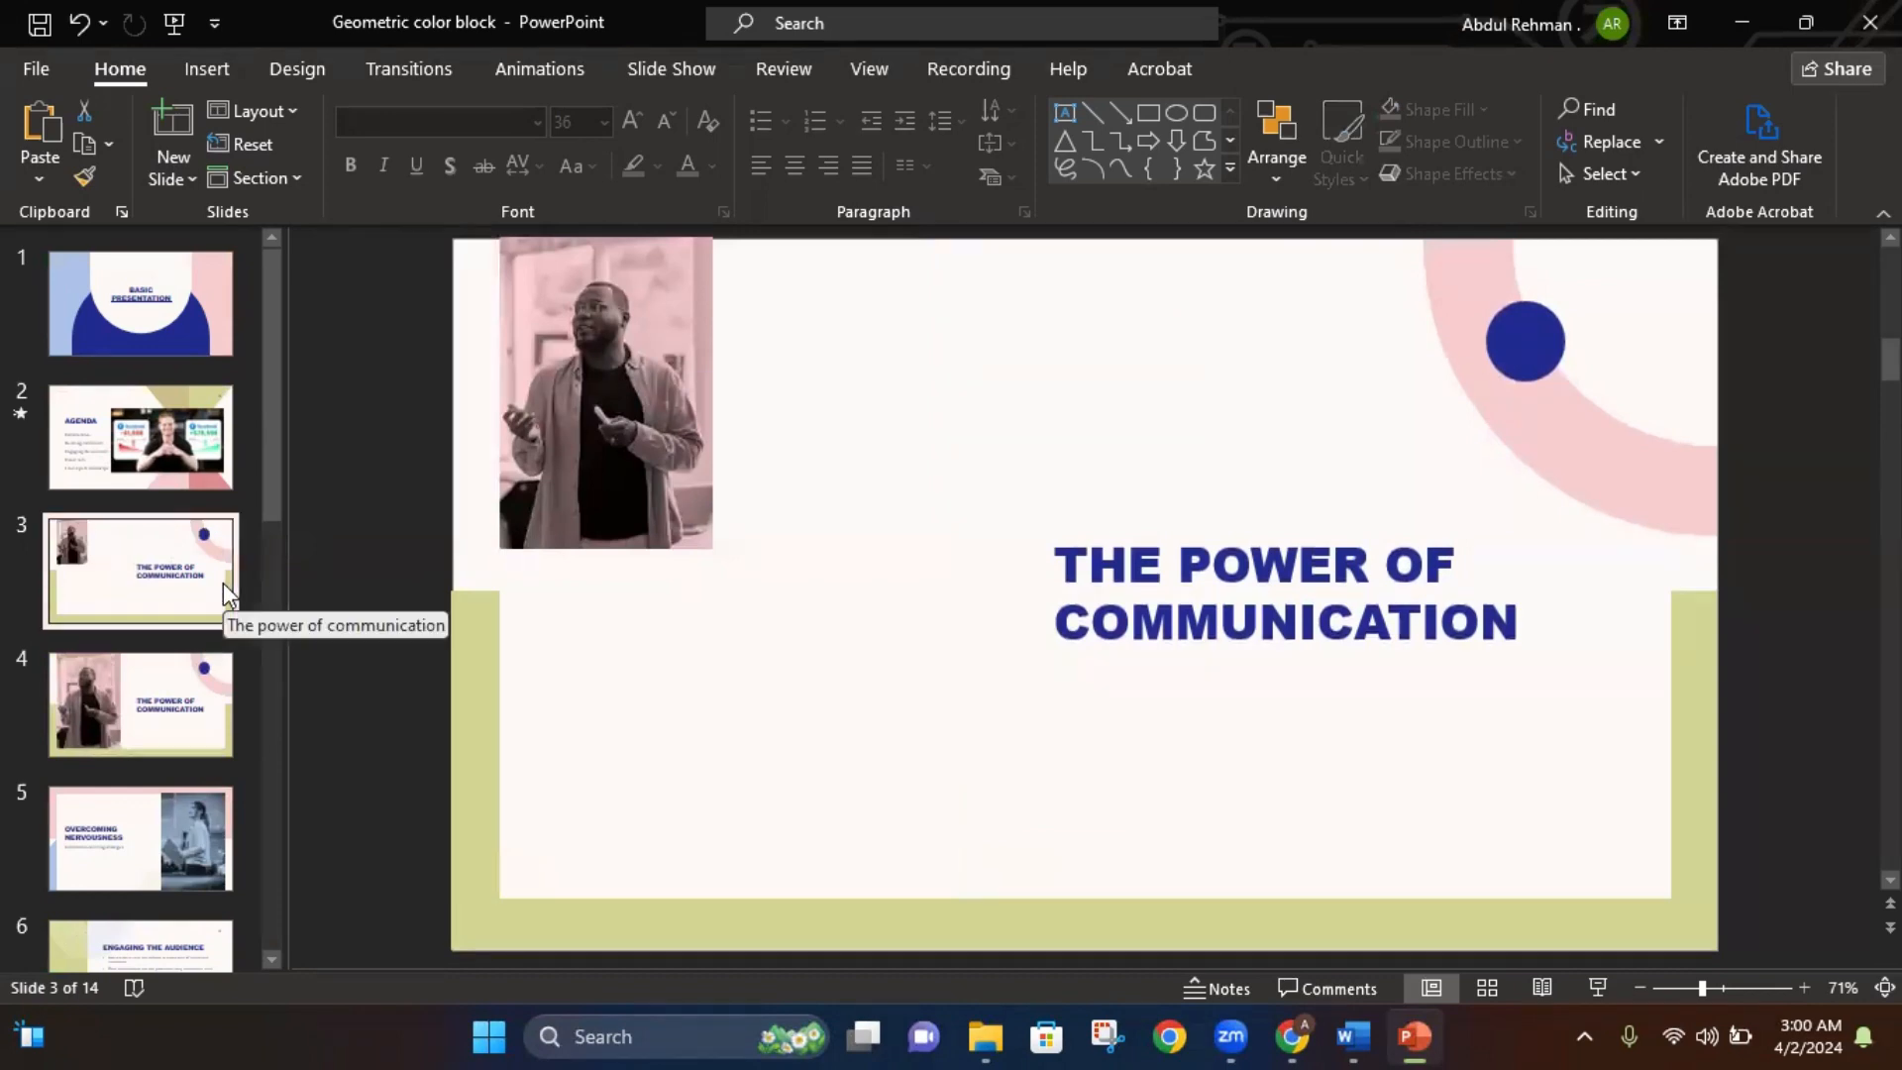
mouse_move(230, 630)
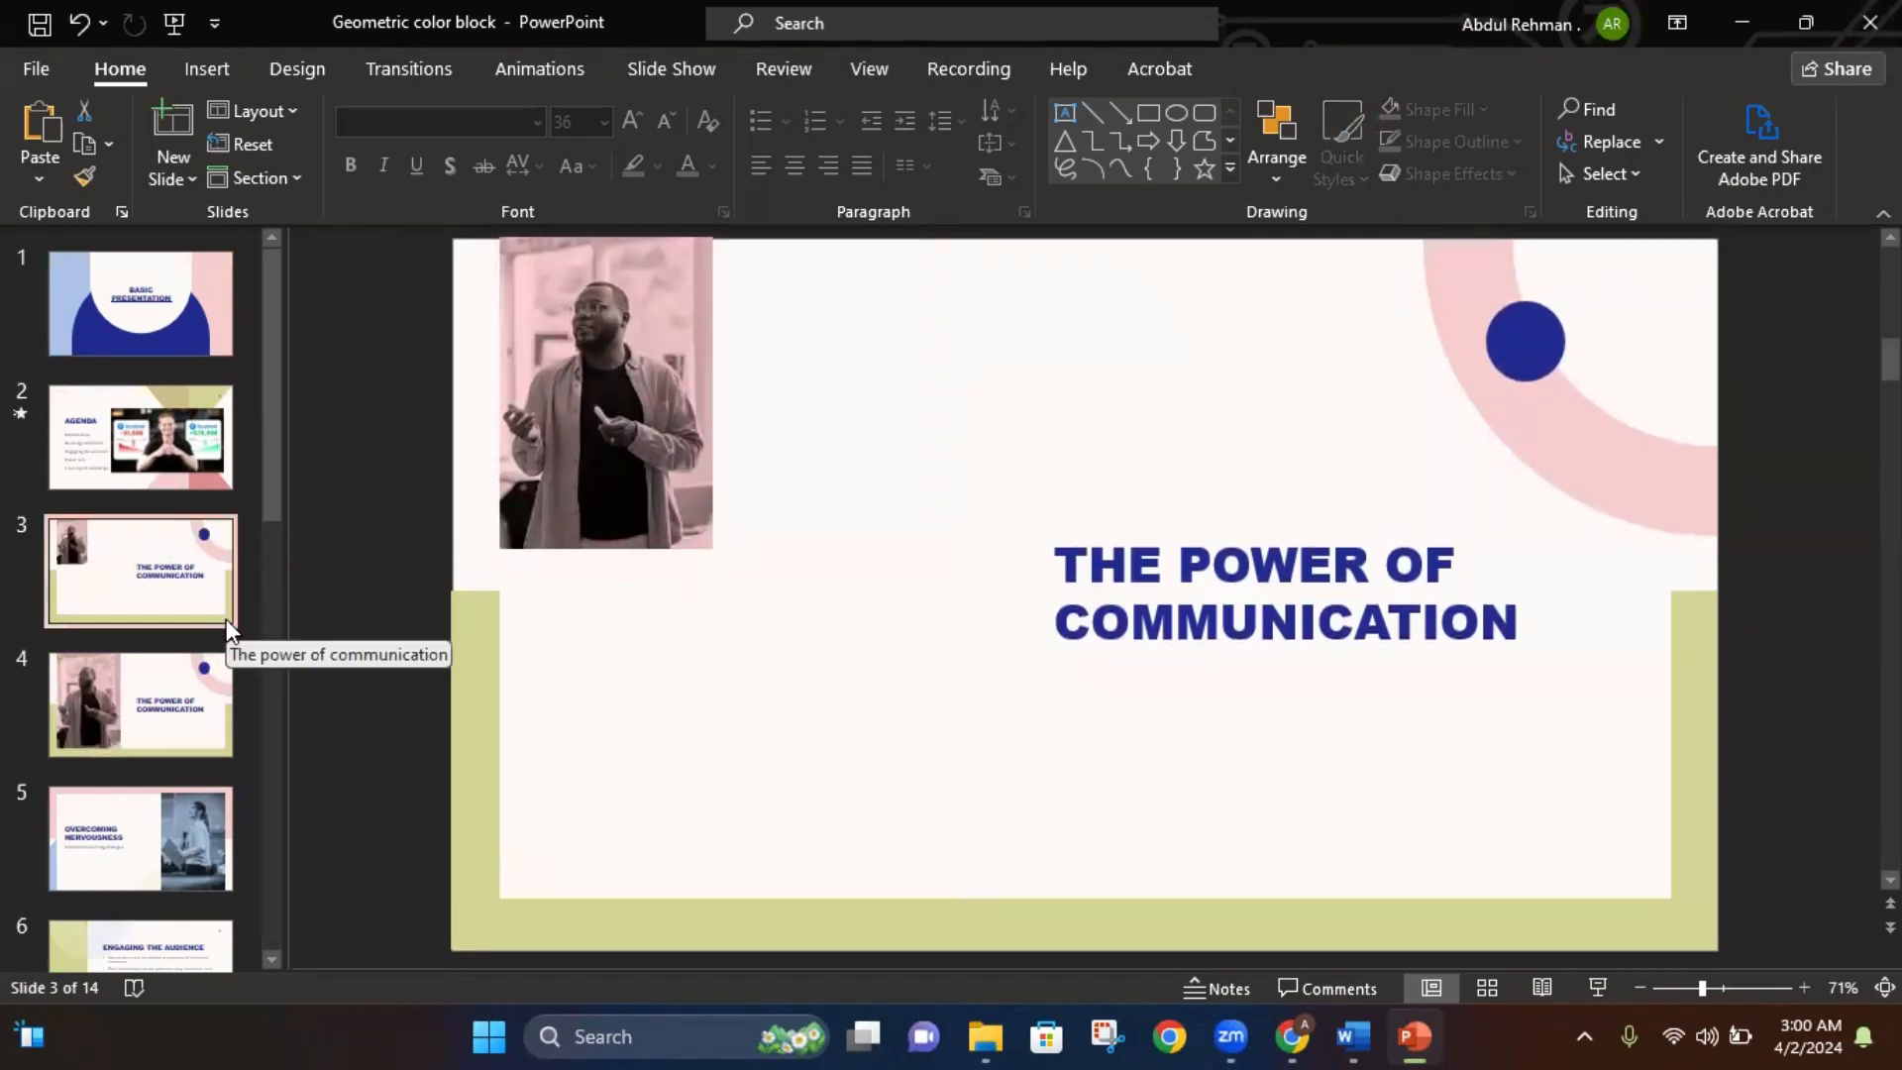
mouse_move(212, 546)
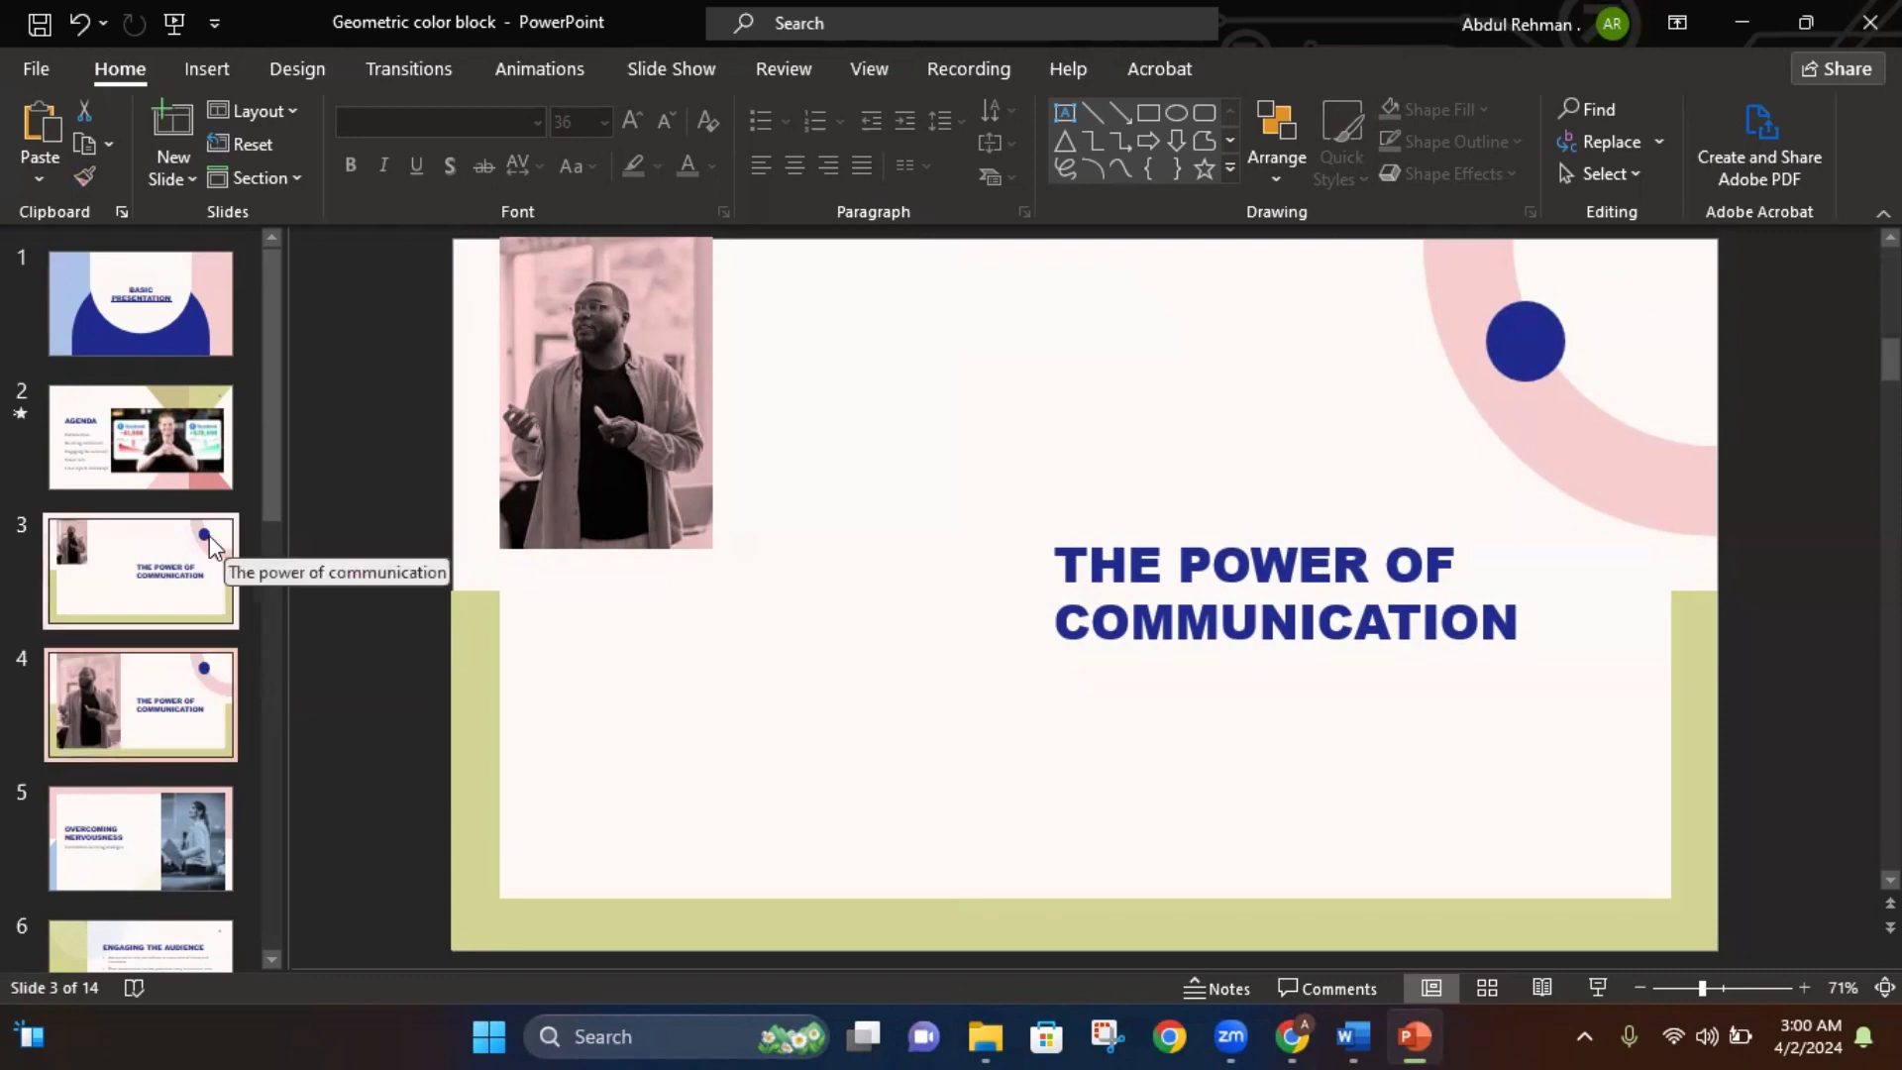
mouse_move(204, 670)
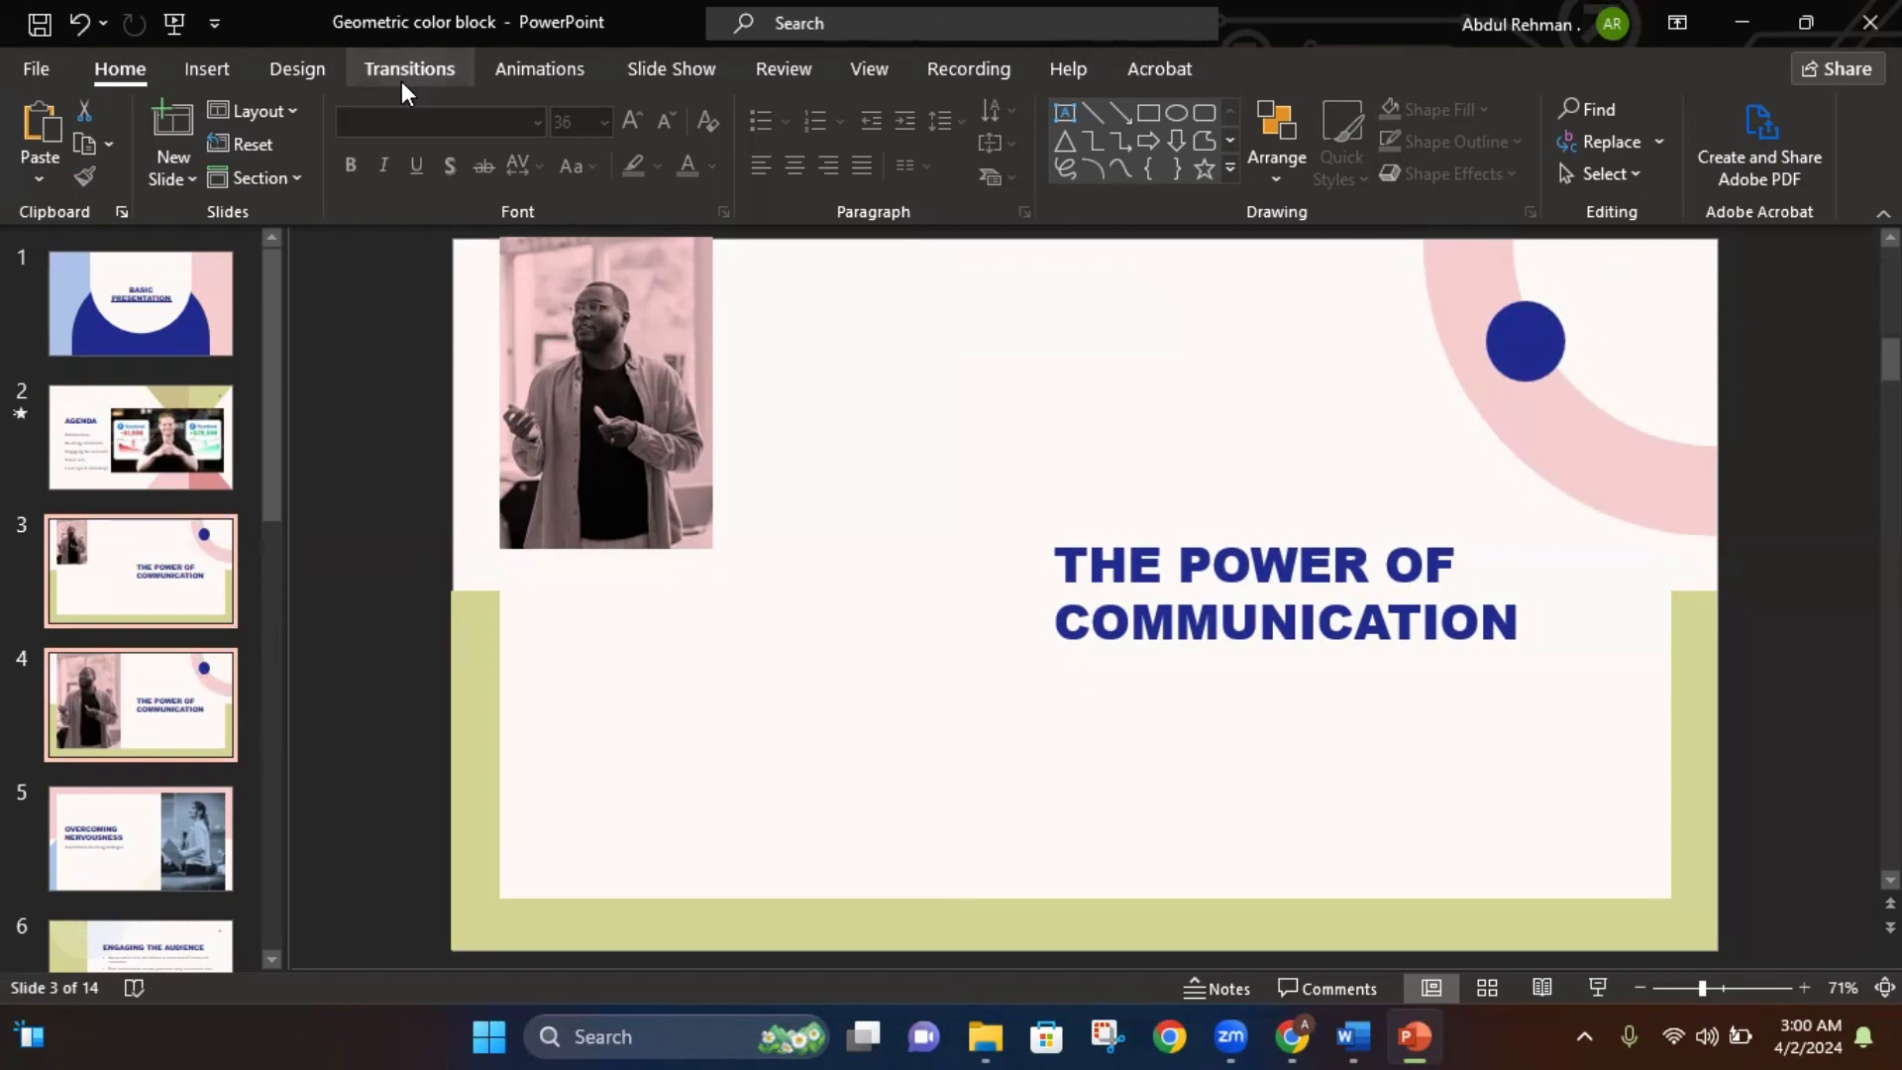
Apply the Morph transition to slides 3 and 4 and dismiss the Morph tip
left_click(408, 68)
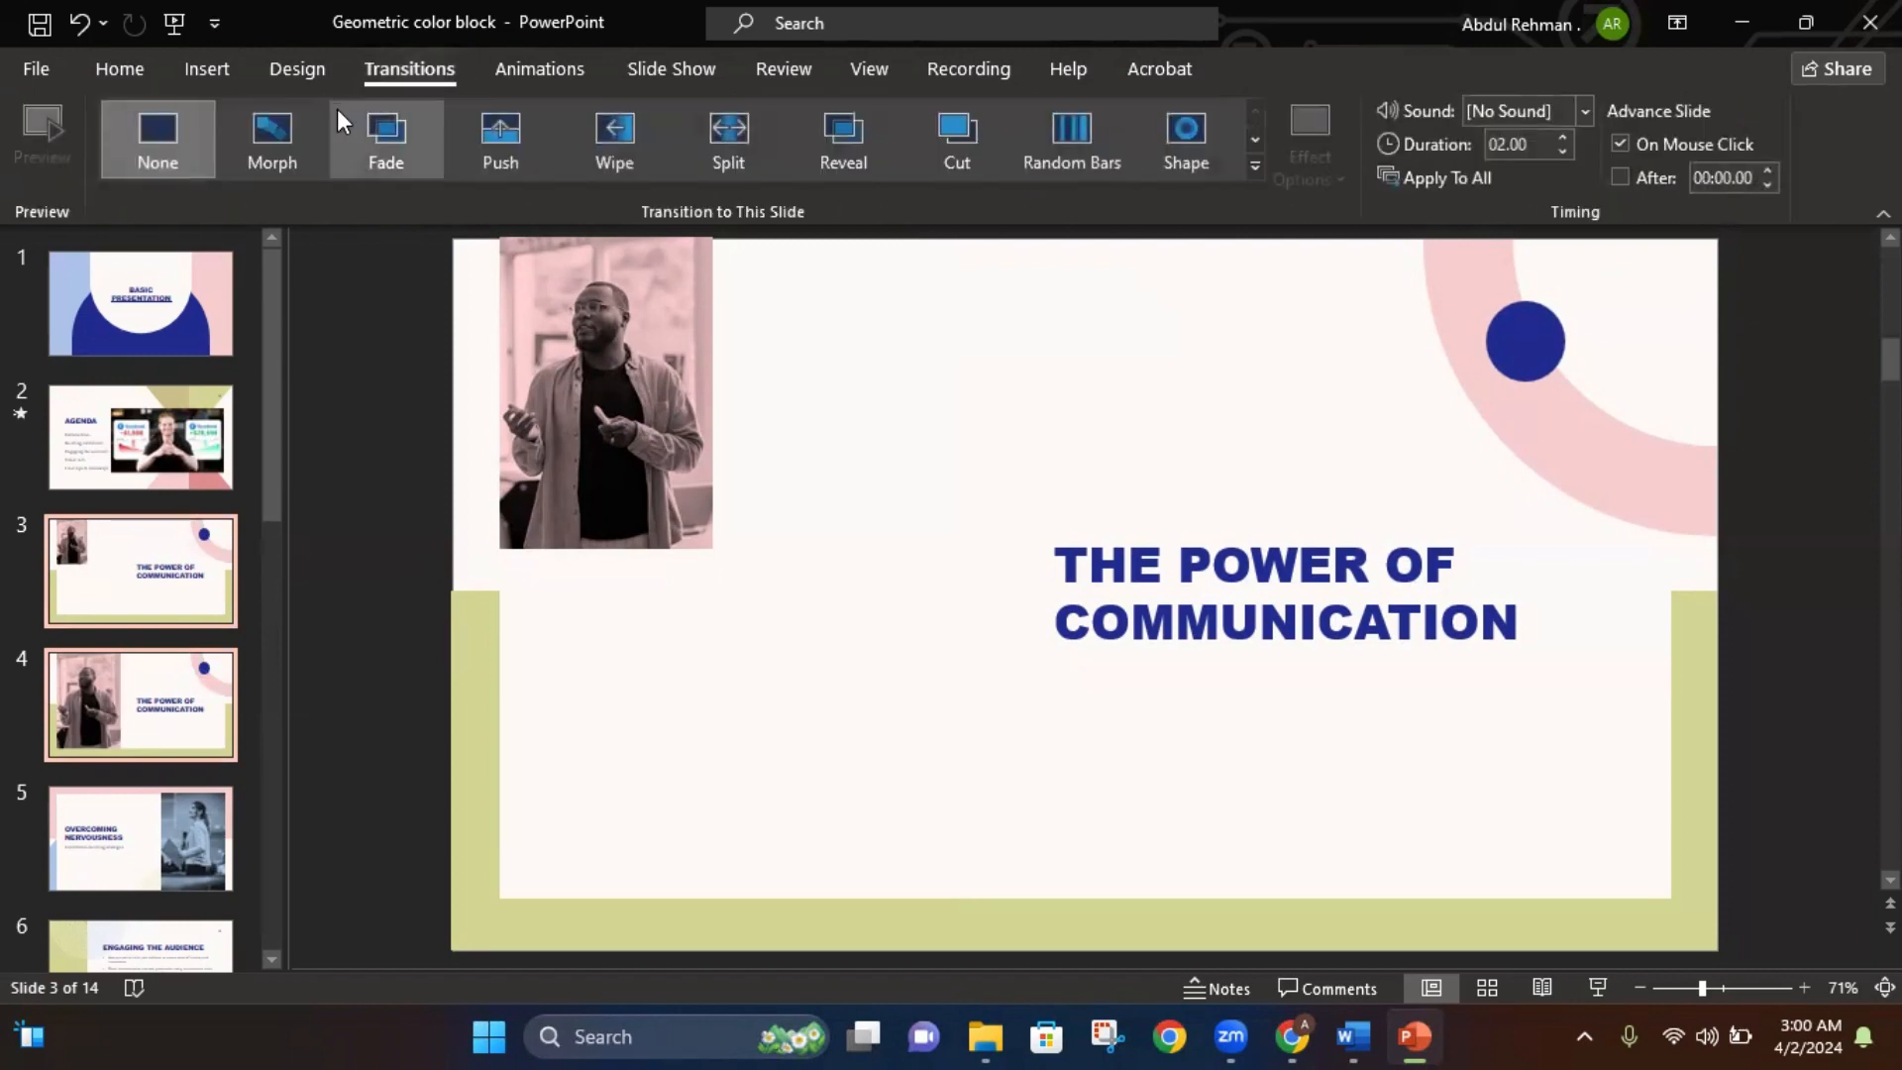
mouse_move(272, 138)
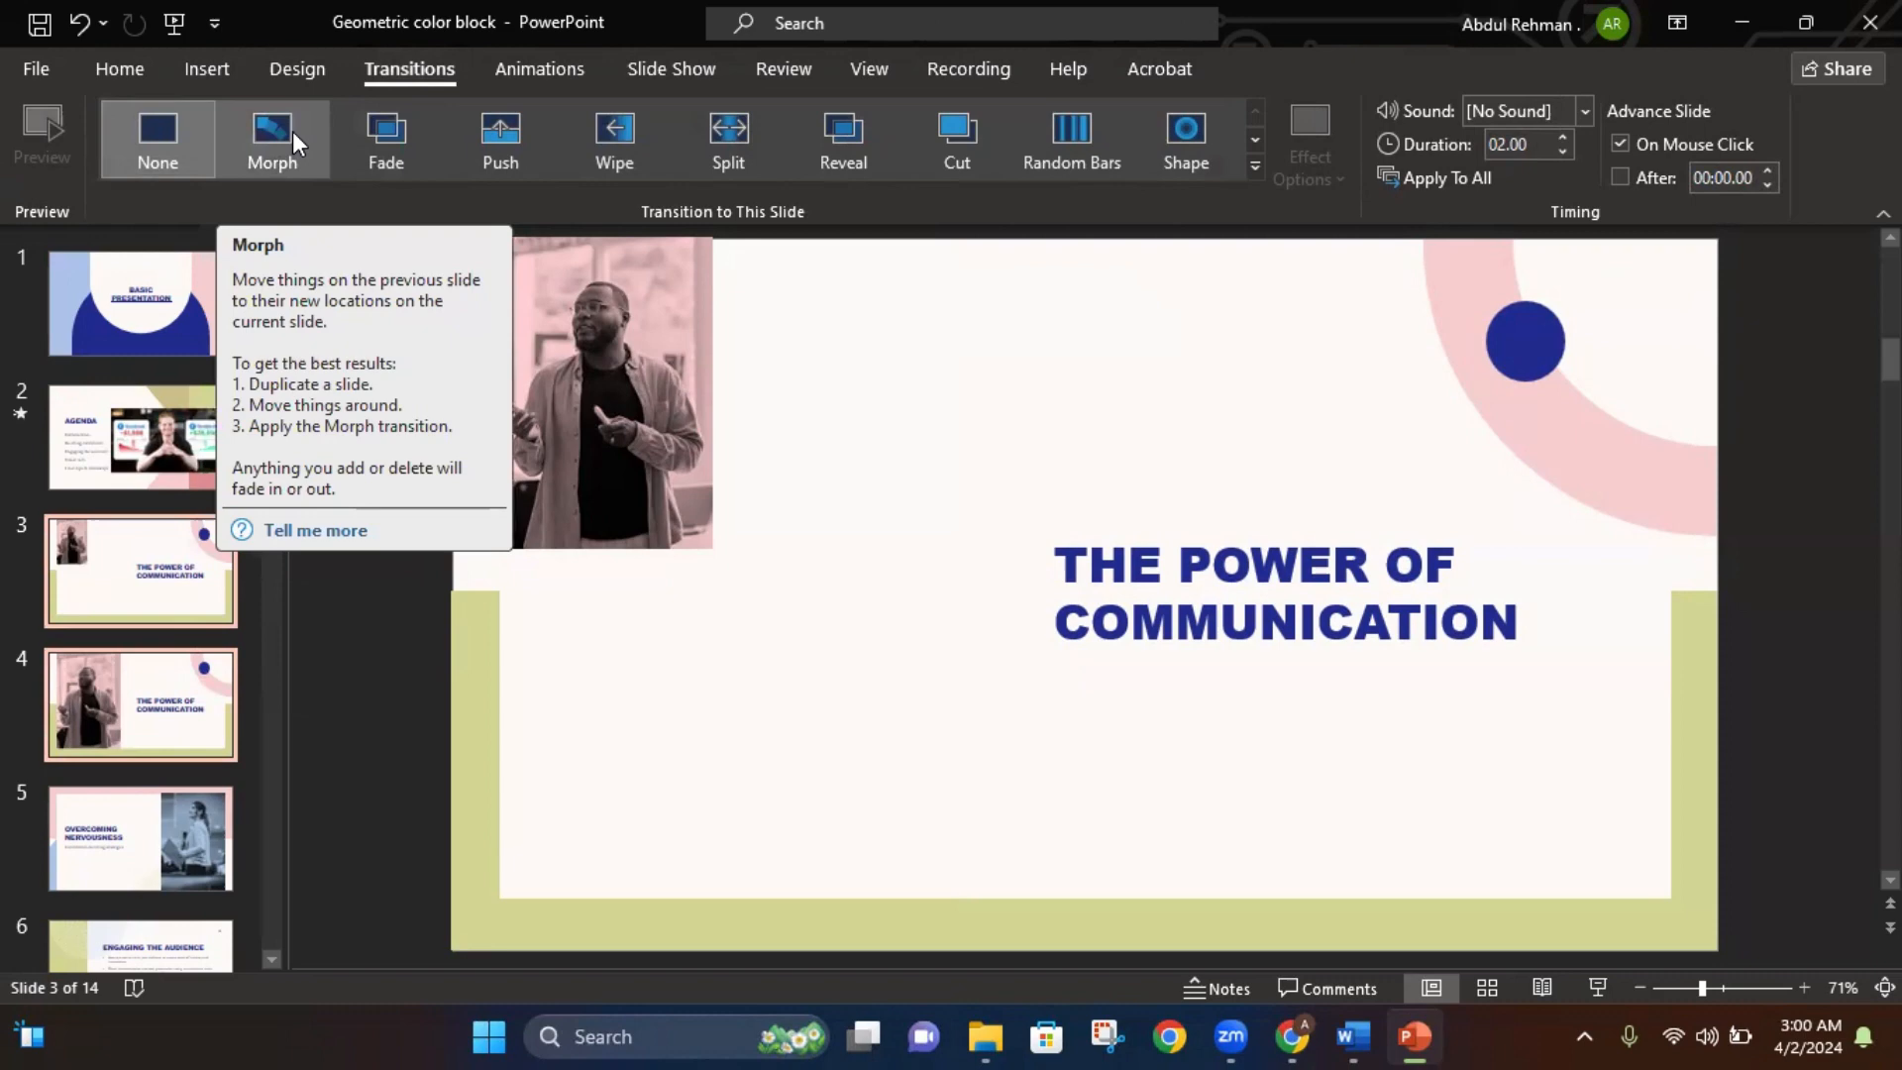
left_click(271, 137)
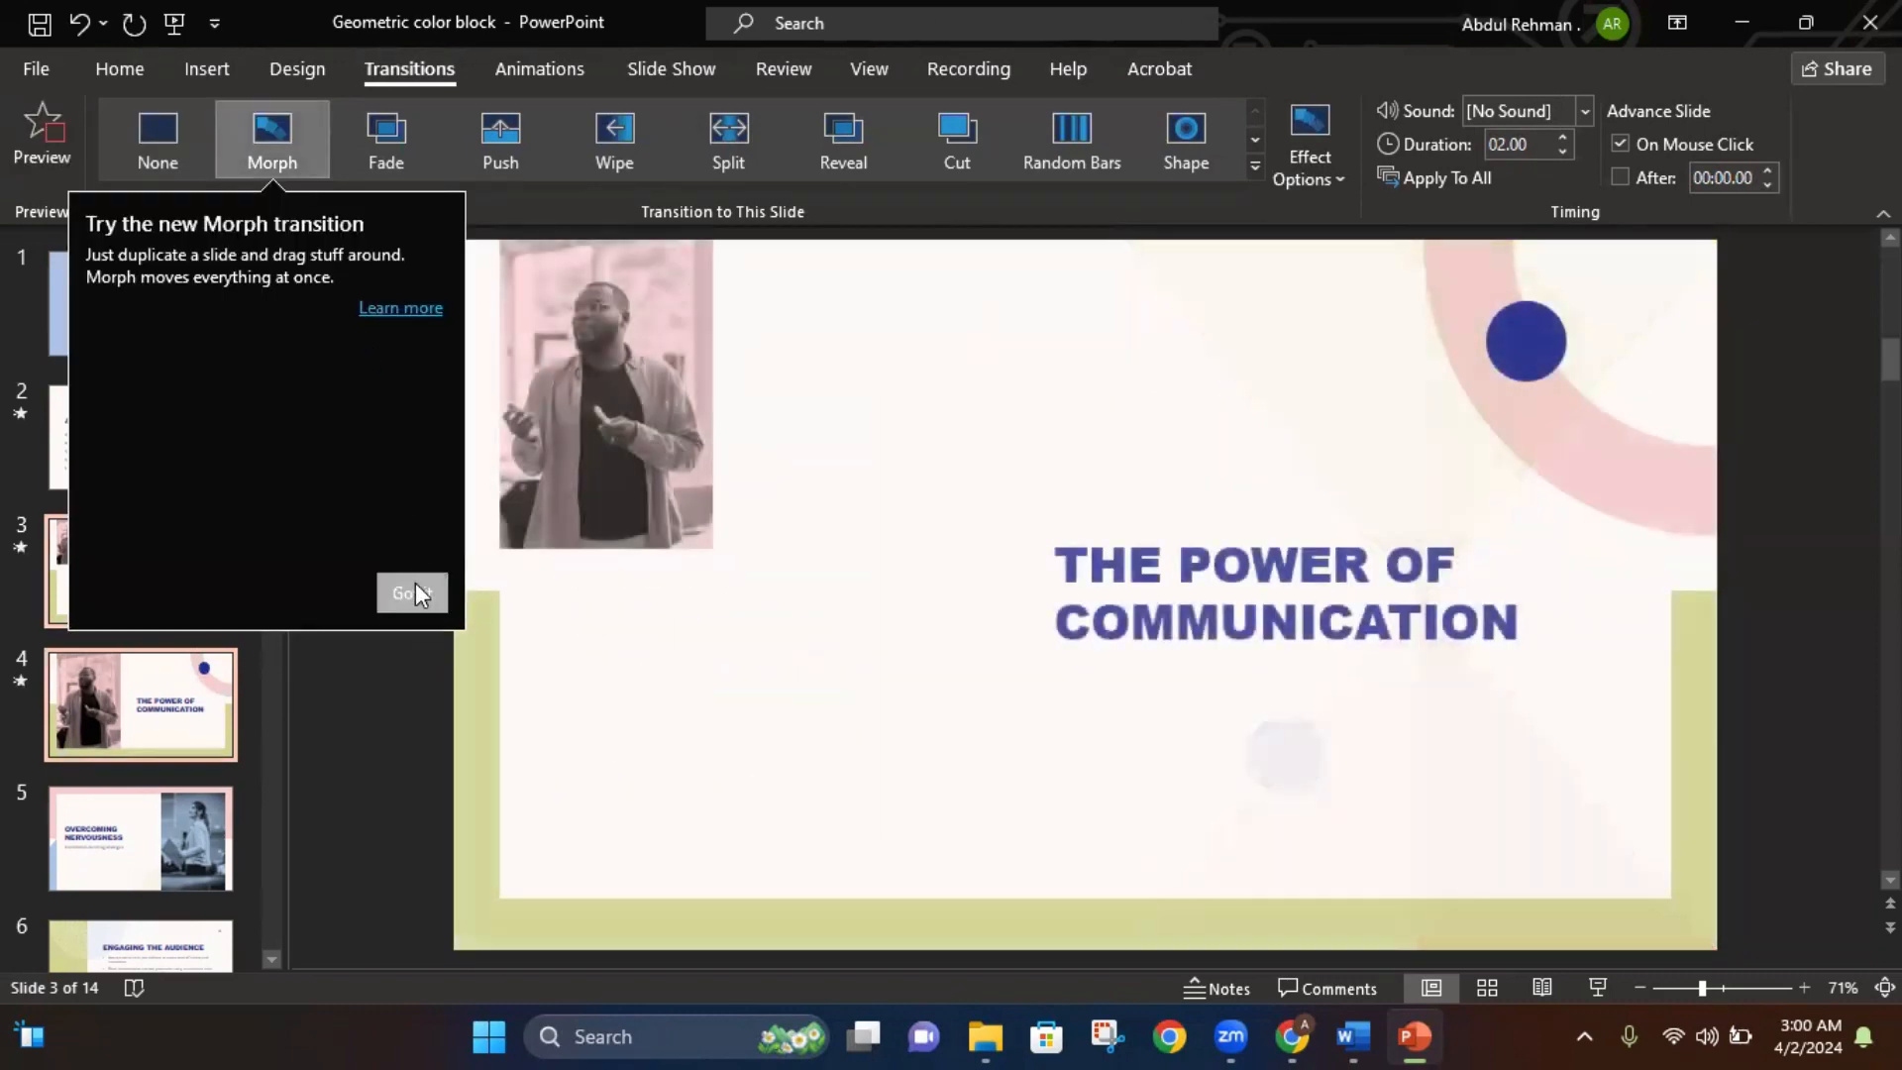
left_click(412, 593)
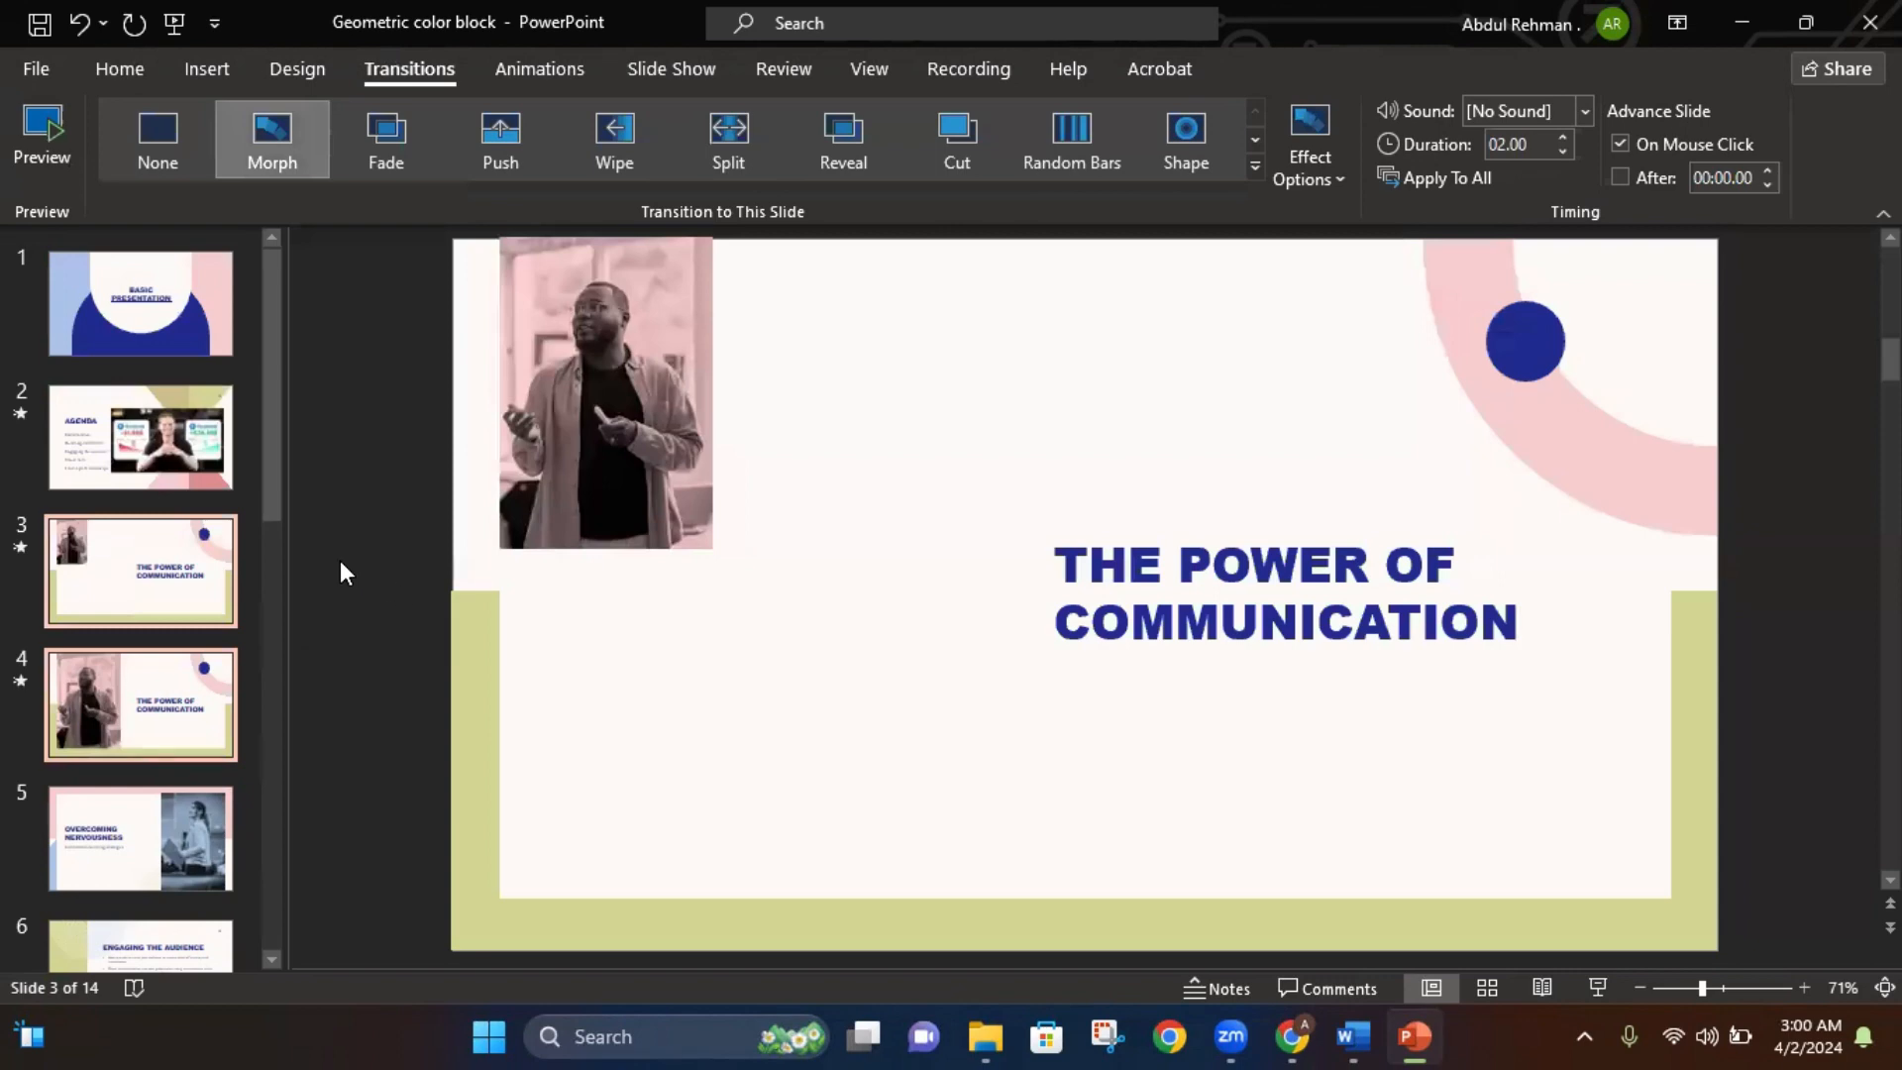
mouse_move(672, 68)
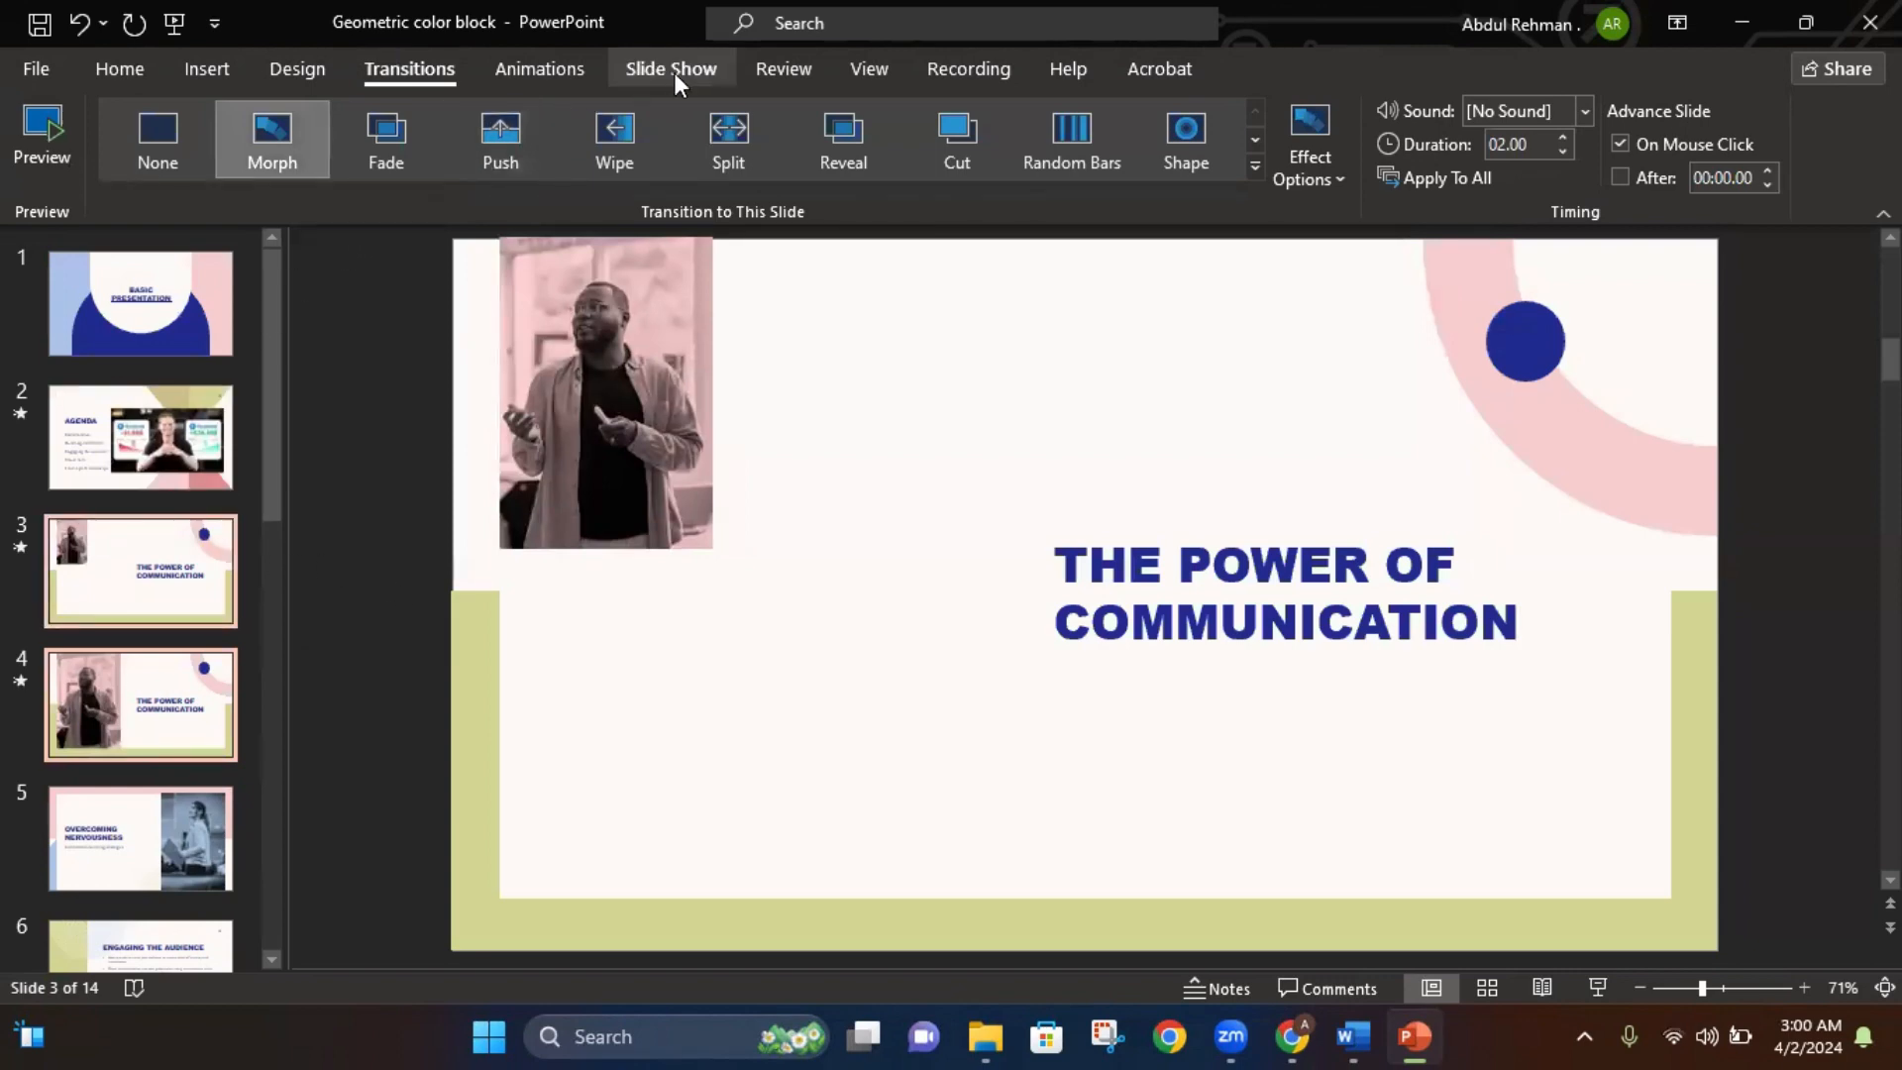
Show the Slide Show ribbon with its start-presentation options
left_click(669, 69)
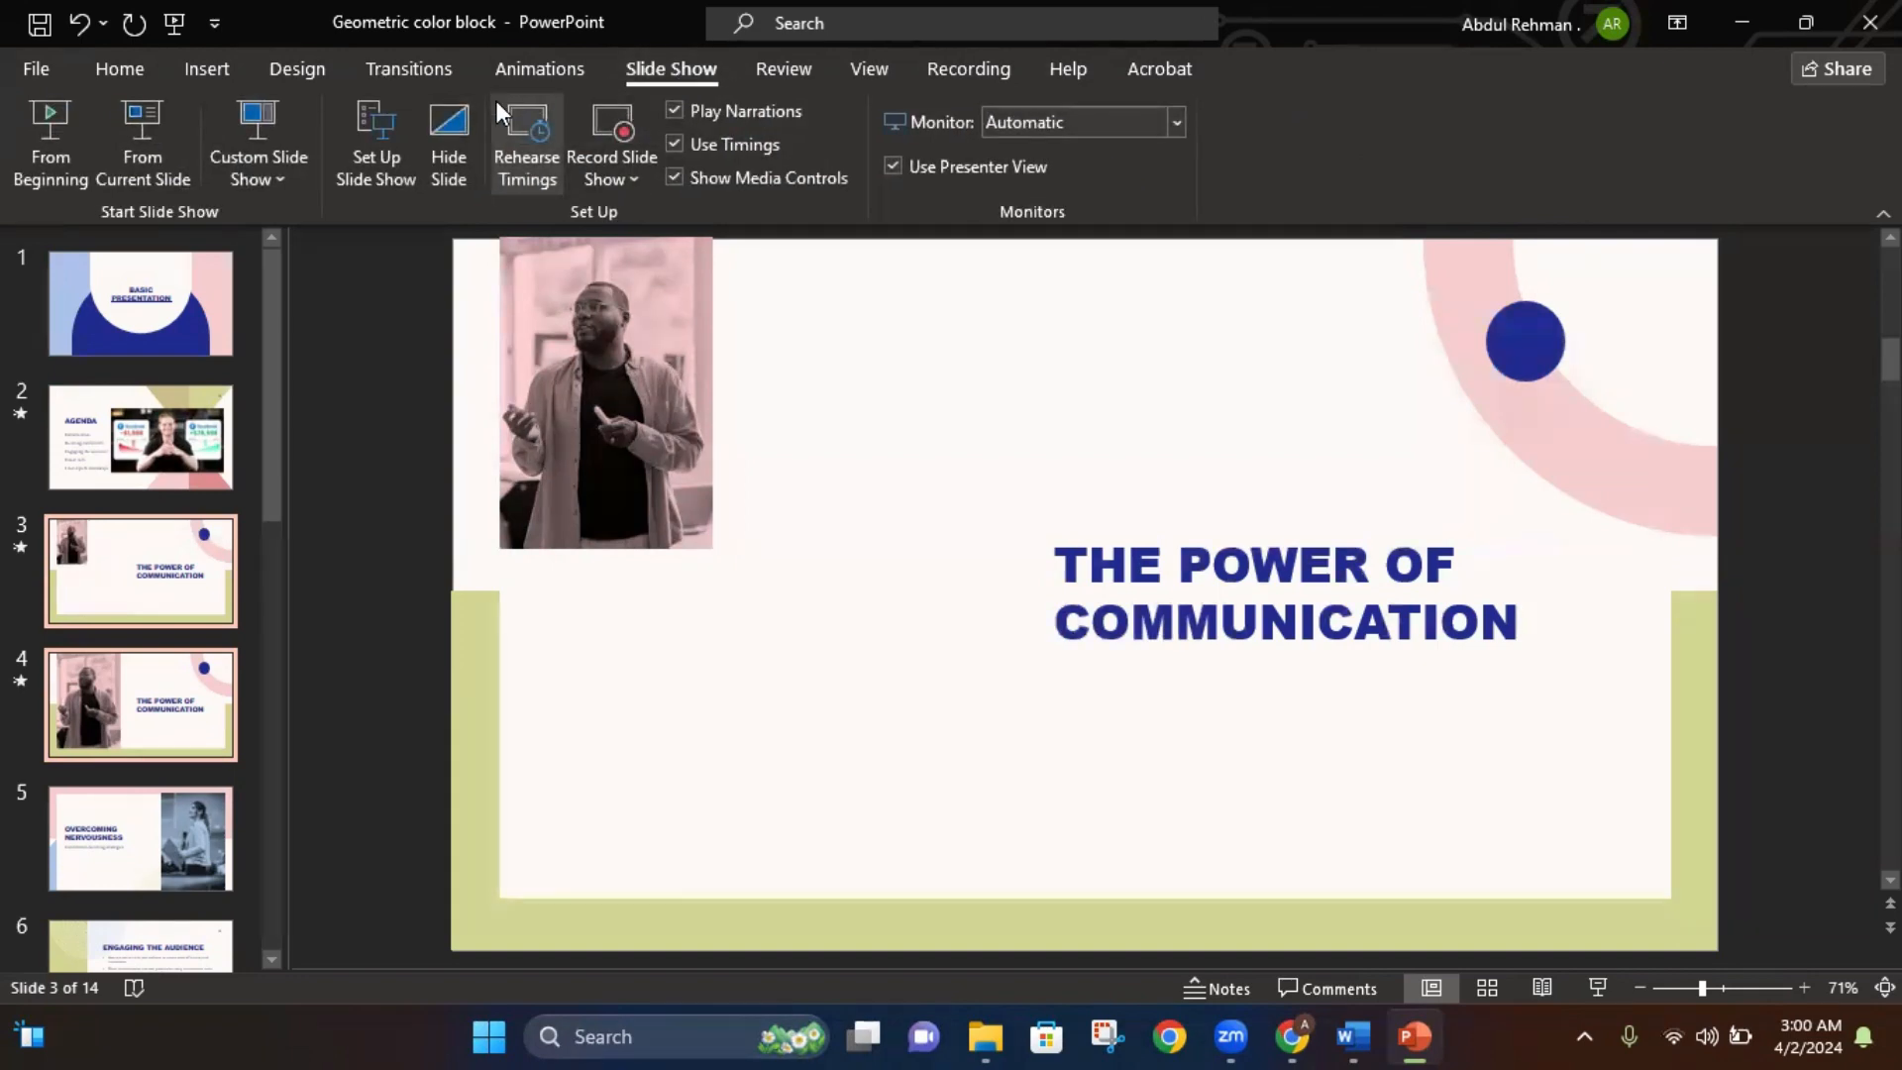
mouse_move(50, 133)
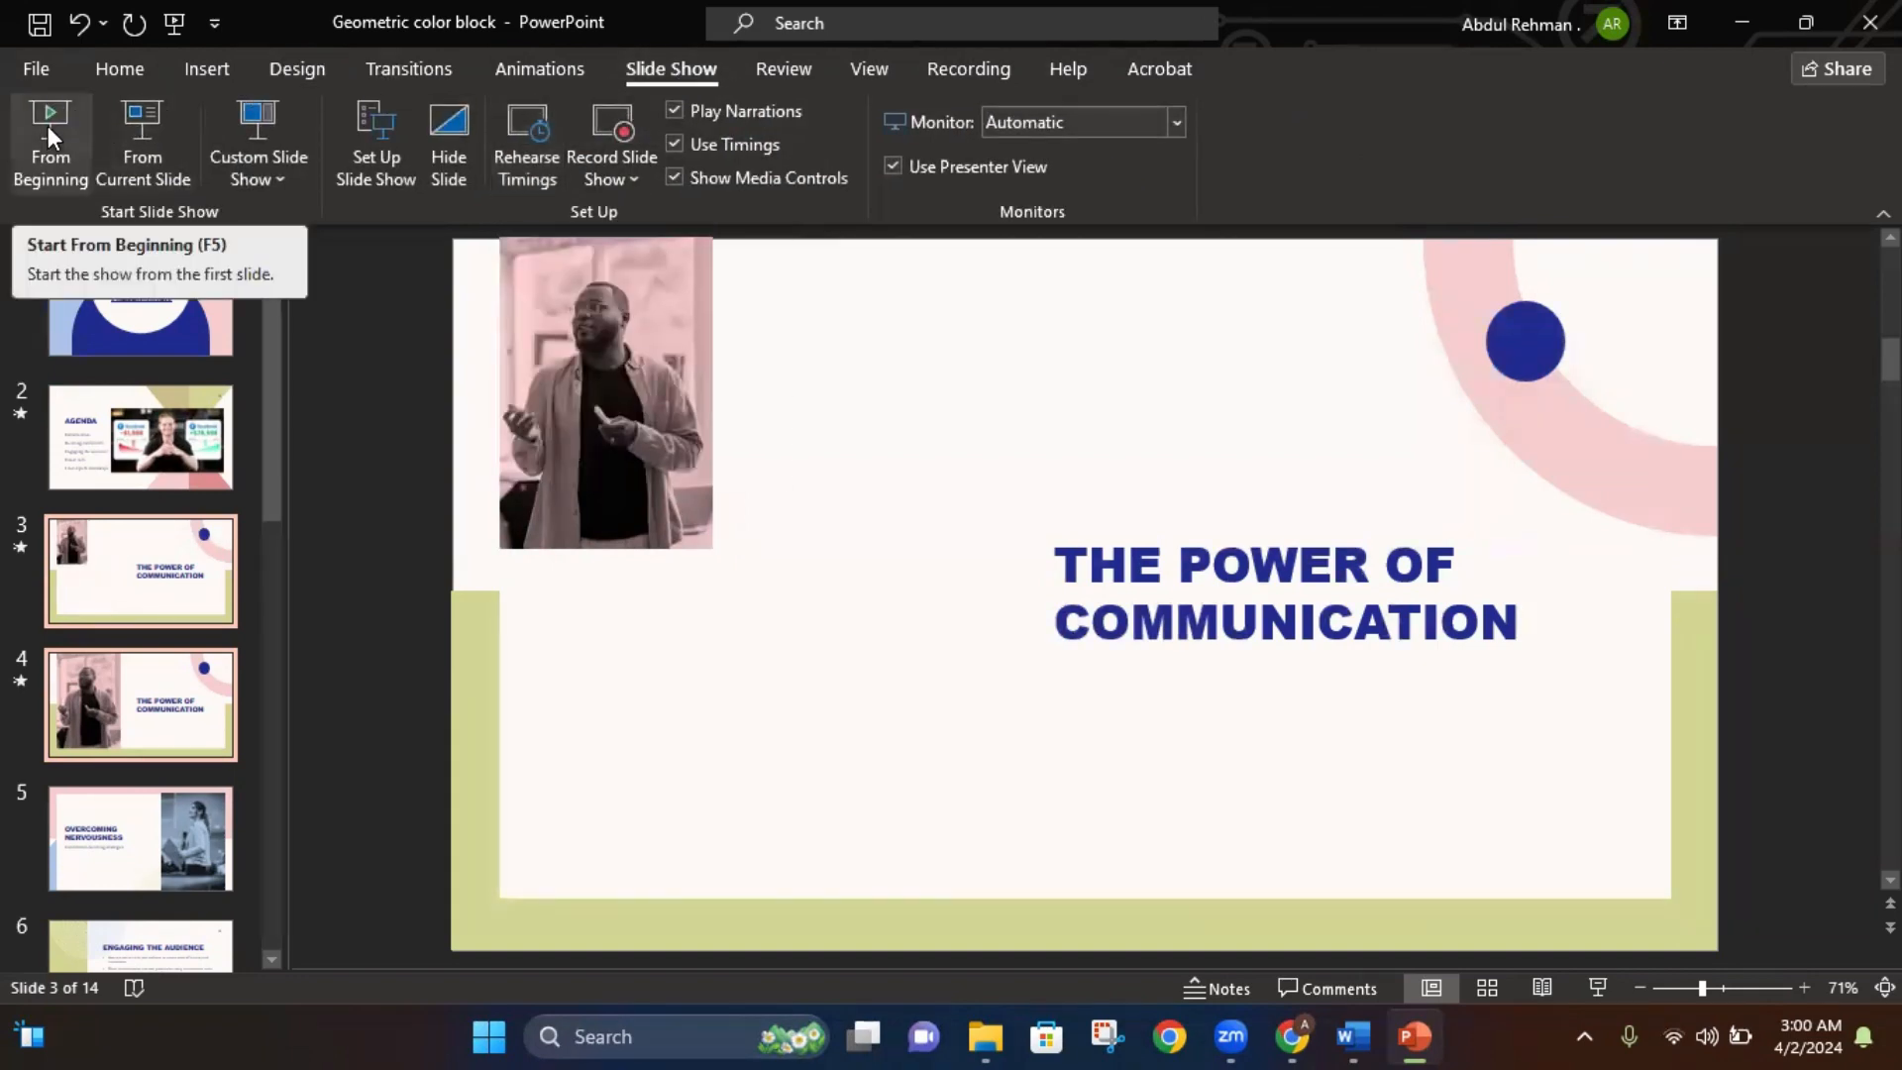
mouse_move(121, 144)
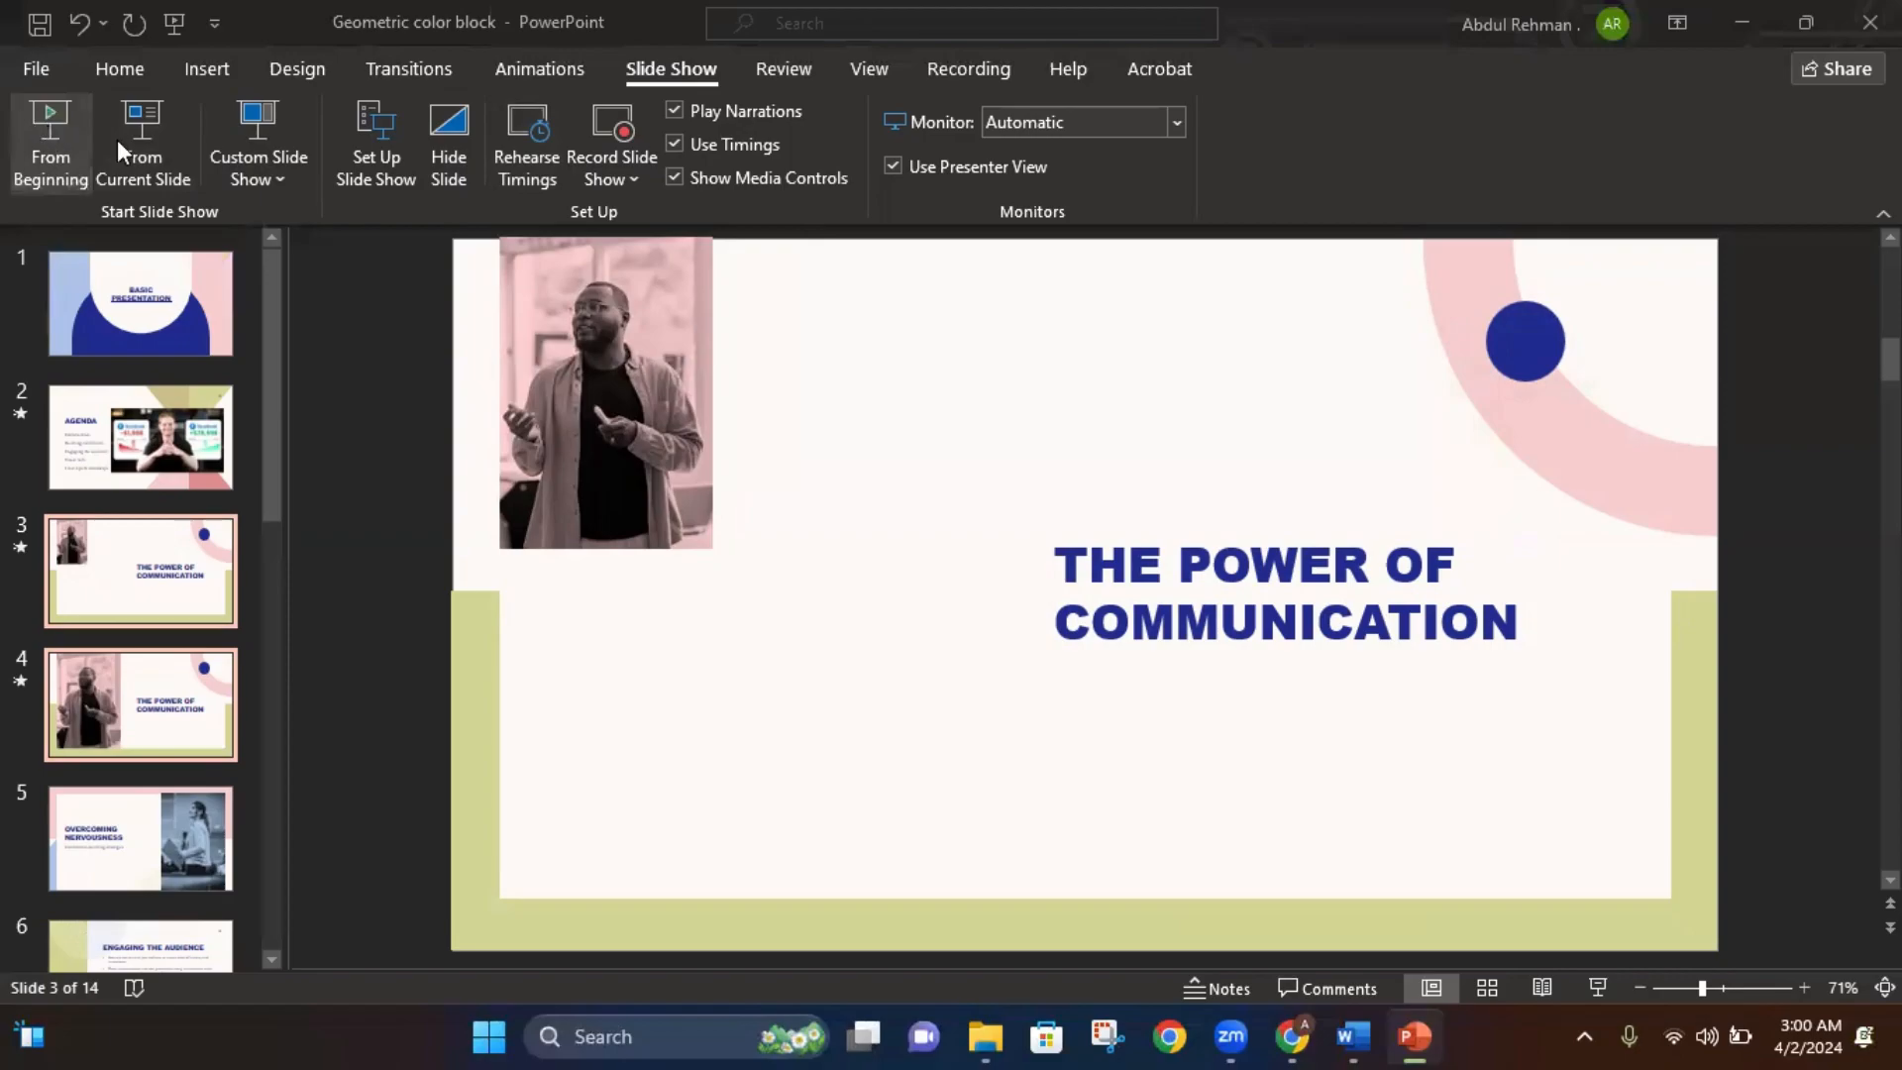